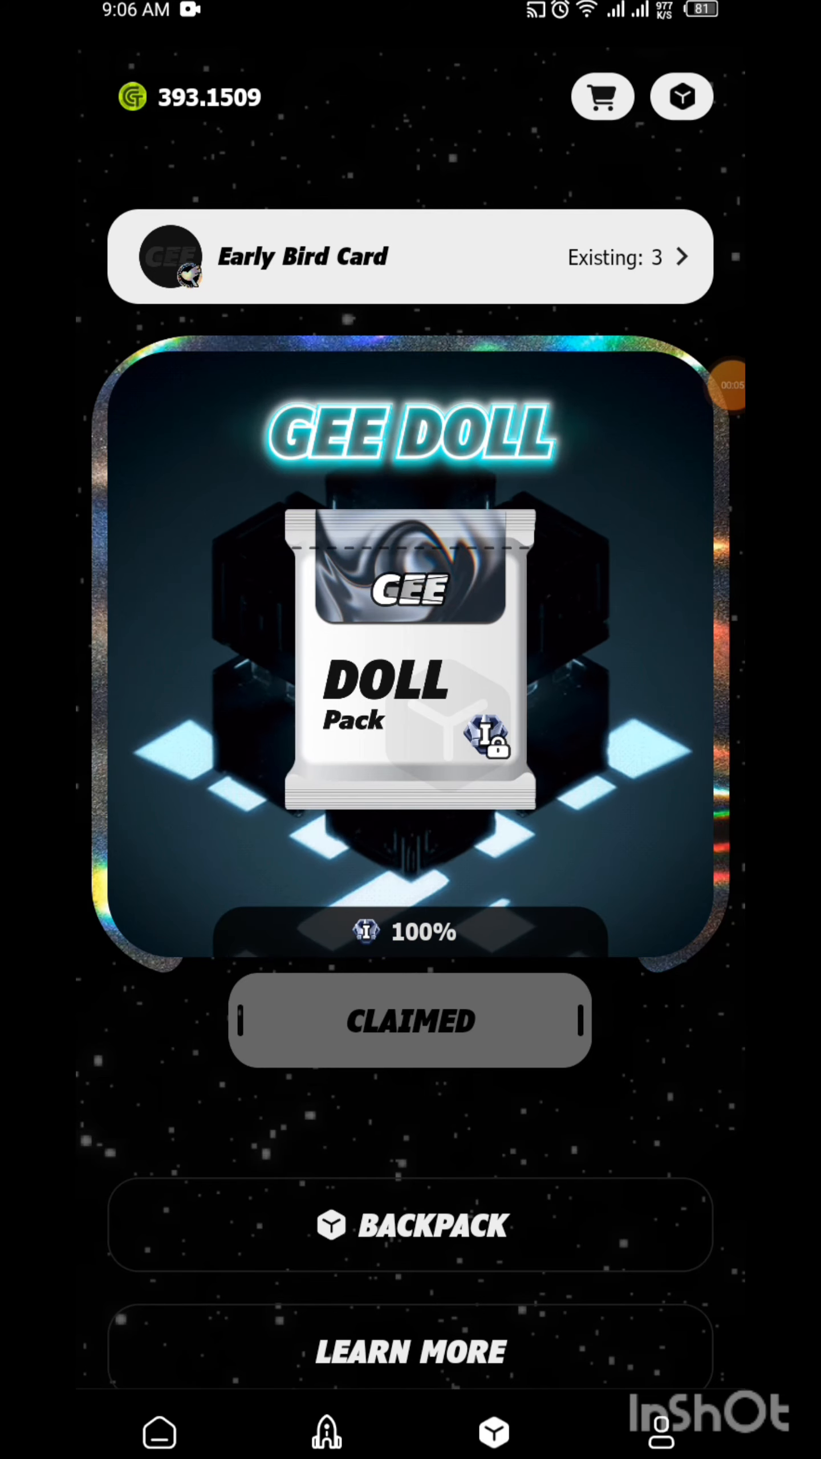
# - Open the Trading area marketplace listing Level 1 apparel tops from about 1.9
pyautogui.click(706, 384)
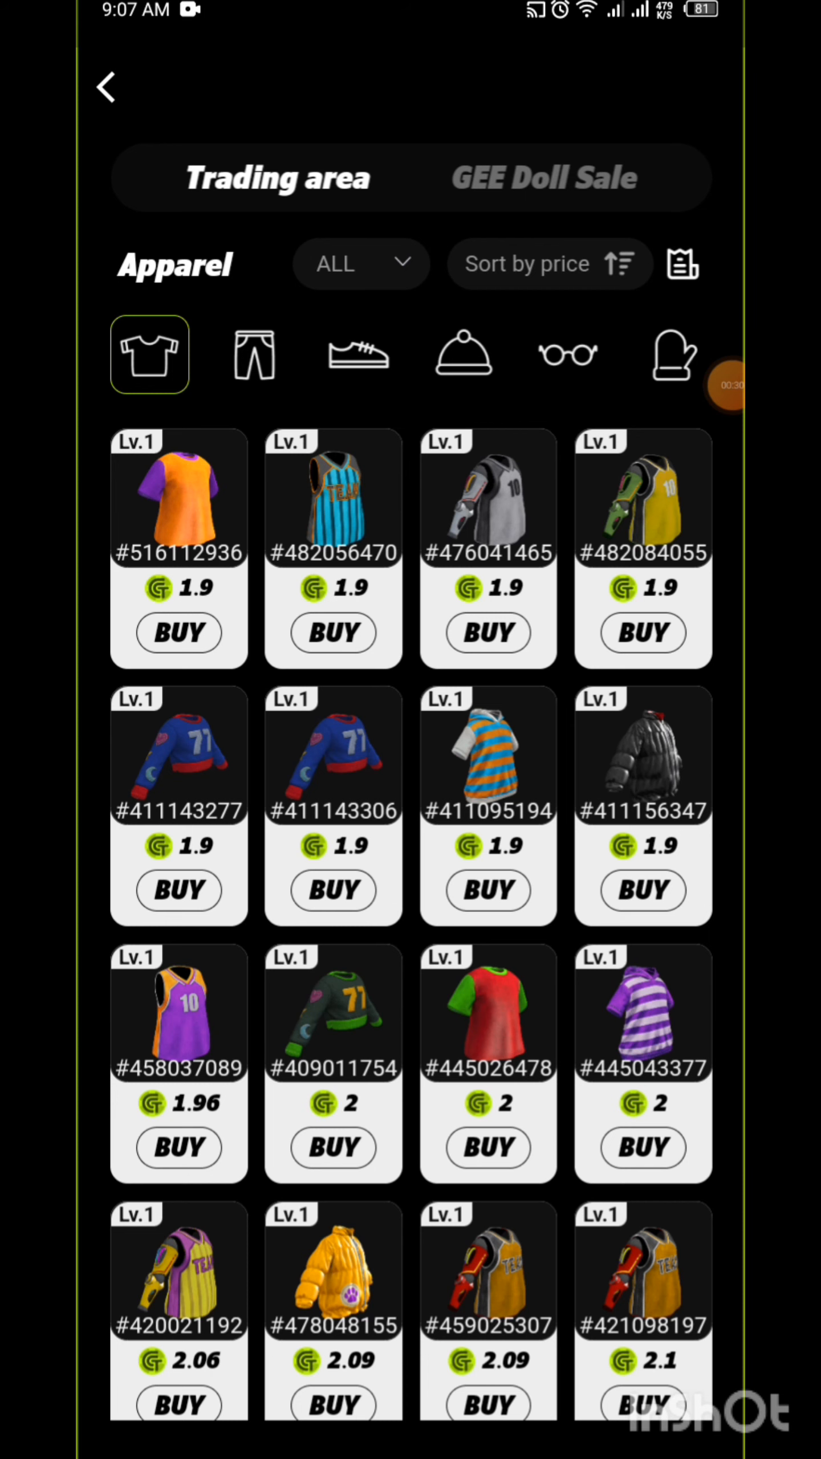
# - Open the Early Bird Card page listing rights like trading zone access and airdrop priority
pyautogui.click(543, 177)
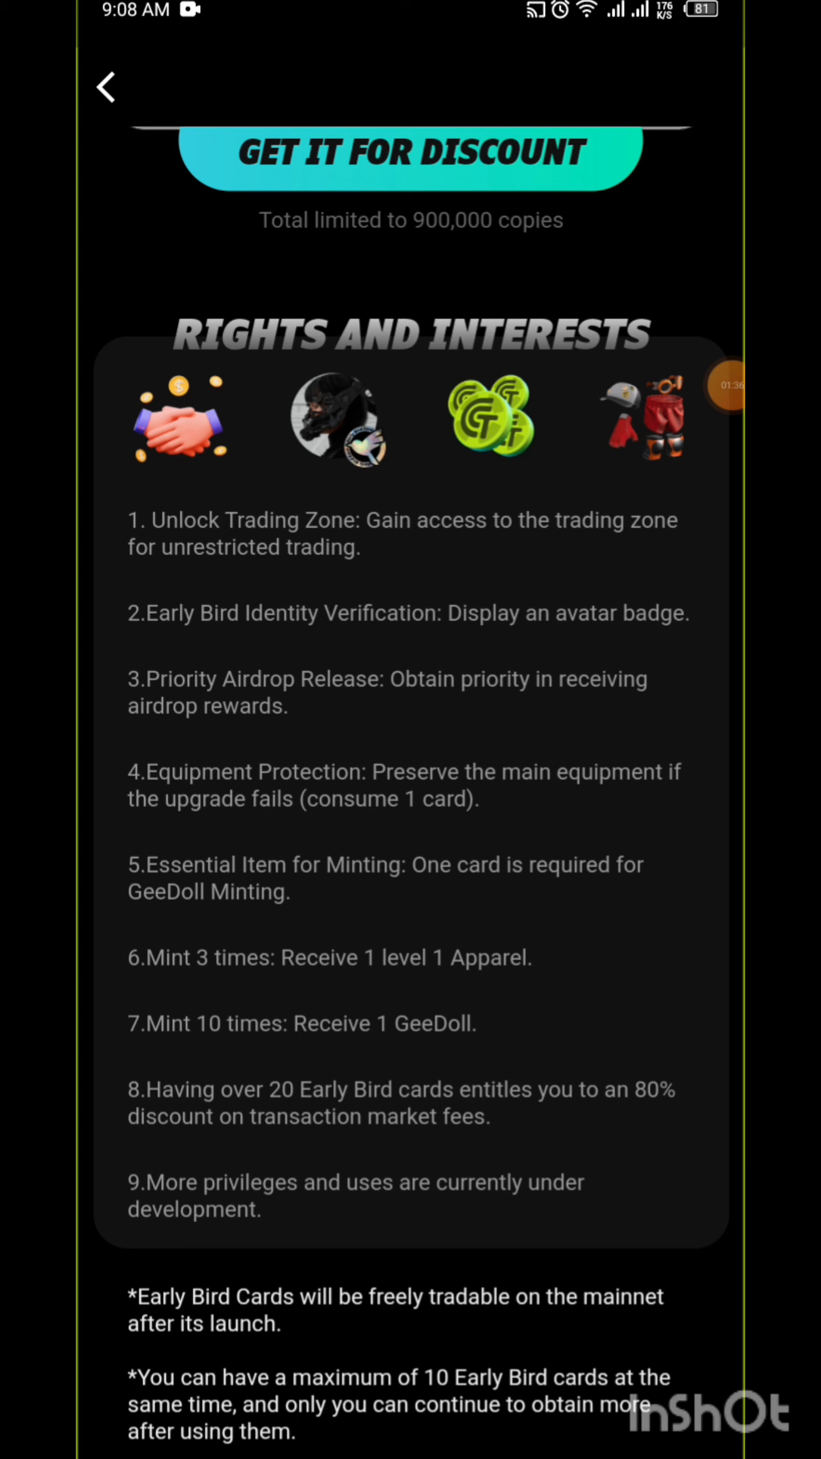
pyautogui.scroll(-3)
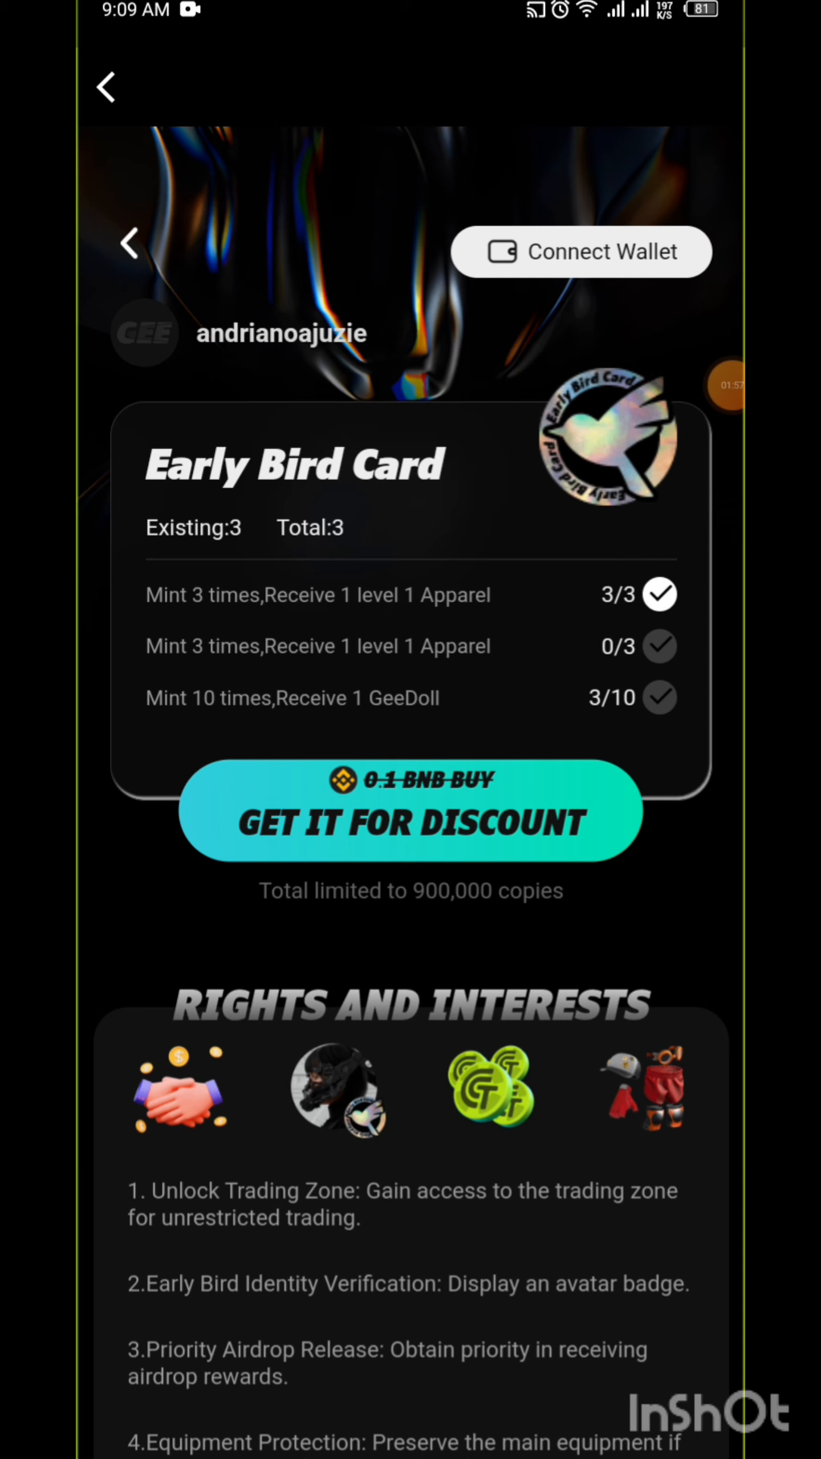
pyautogui.click(726, 385)
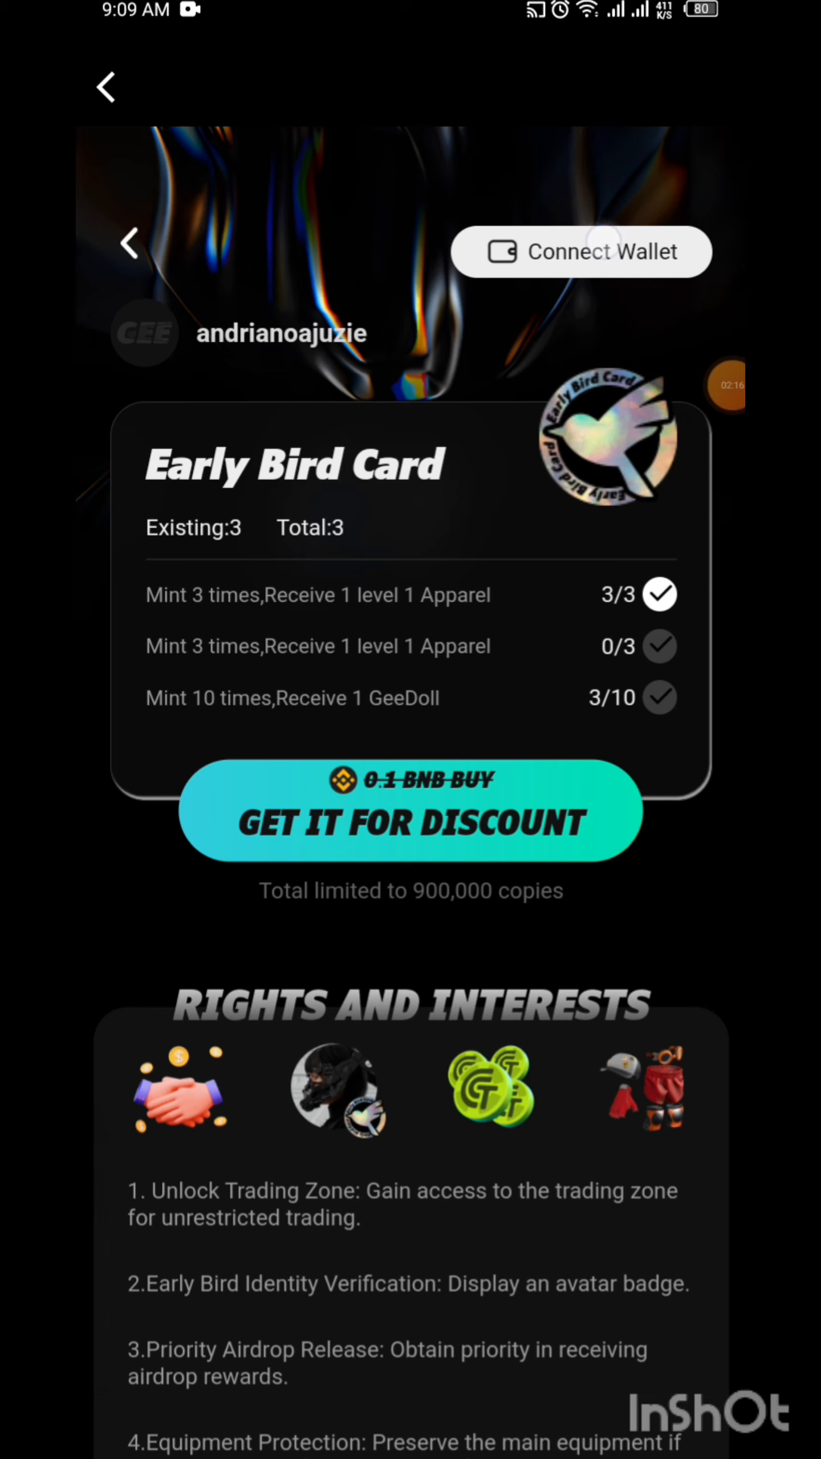
# - Start wallet connection, copy the mint link, and switch to MetaMask holding 0.0143 BNB
pyautogui.click(409, 809)
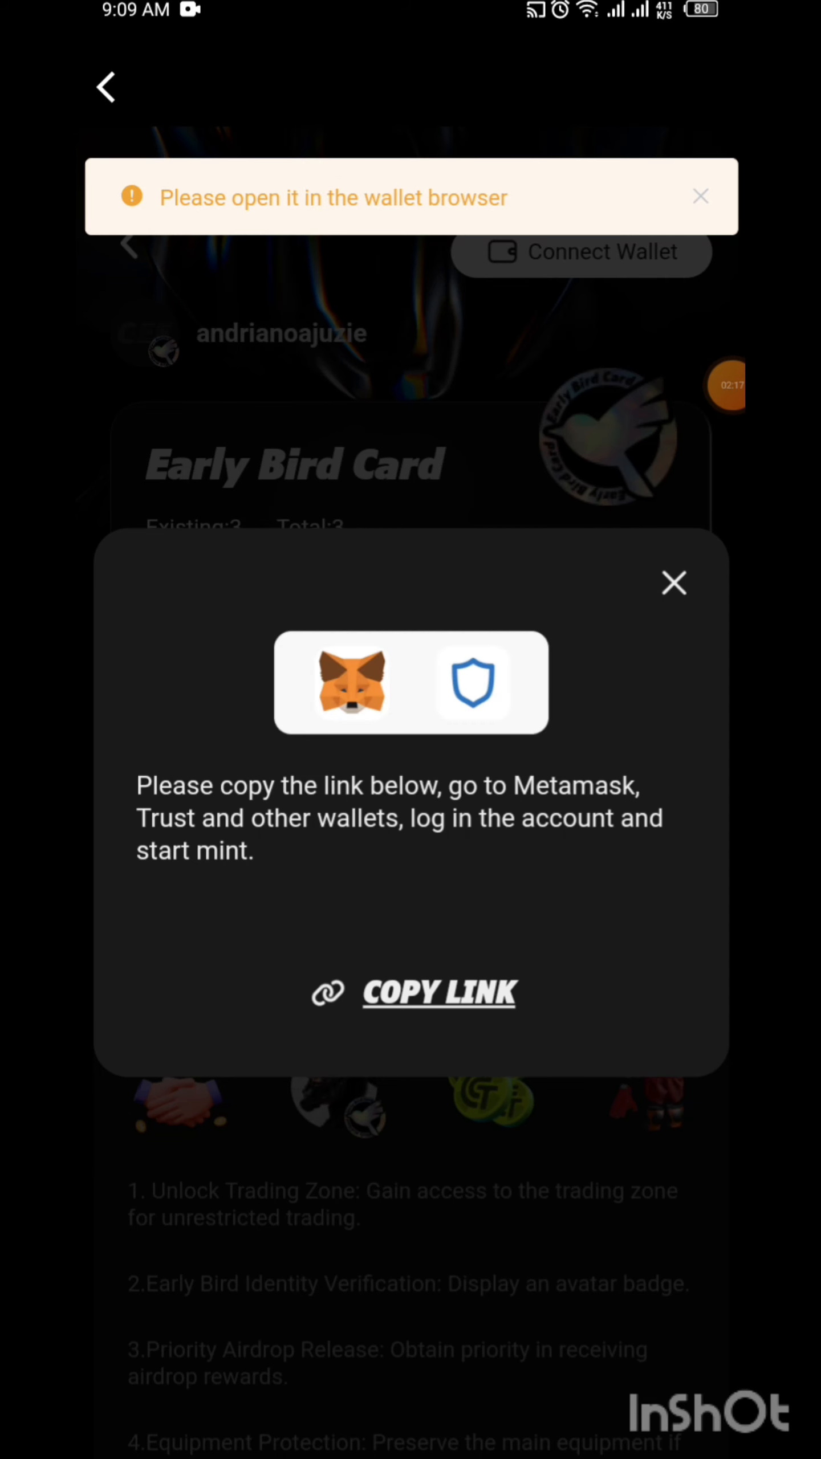
pyautogui.click(698, 196)
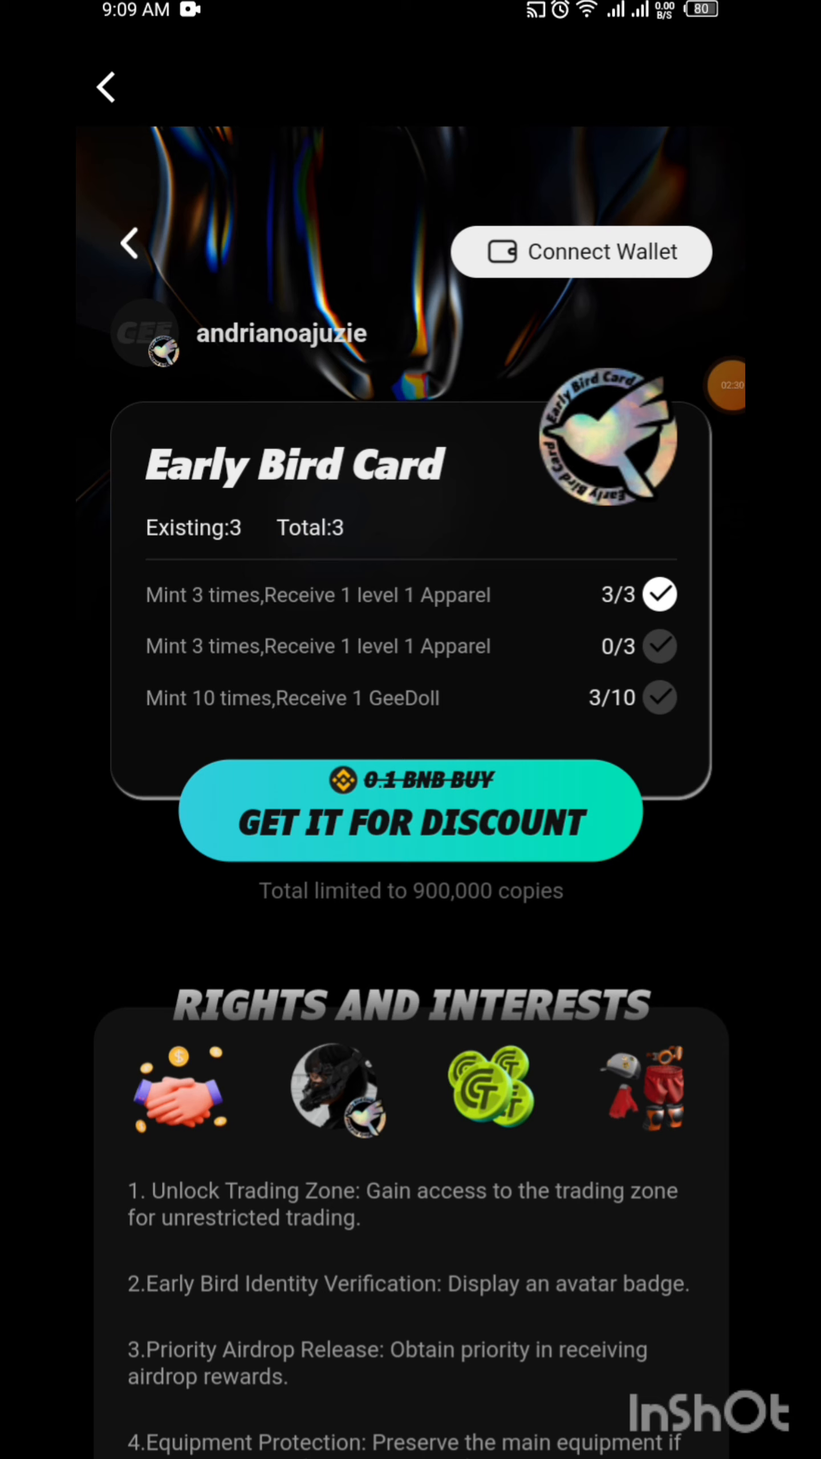
pyautogui.click(726, 385)
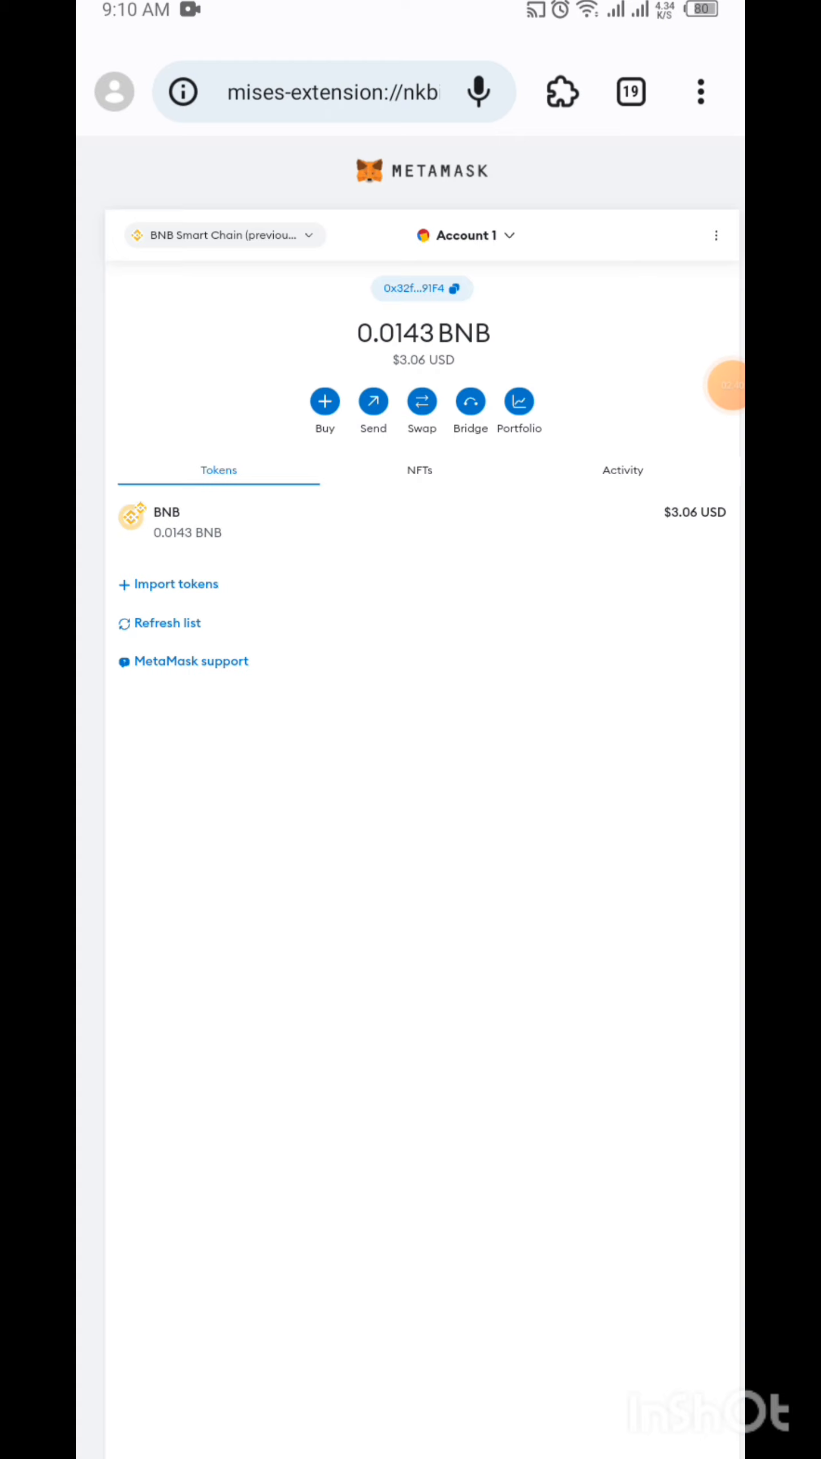
# - Return to the GEE sign-in tab through the Mises browser tab switcher
pyautogui.click(630, 91)
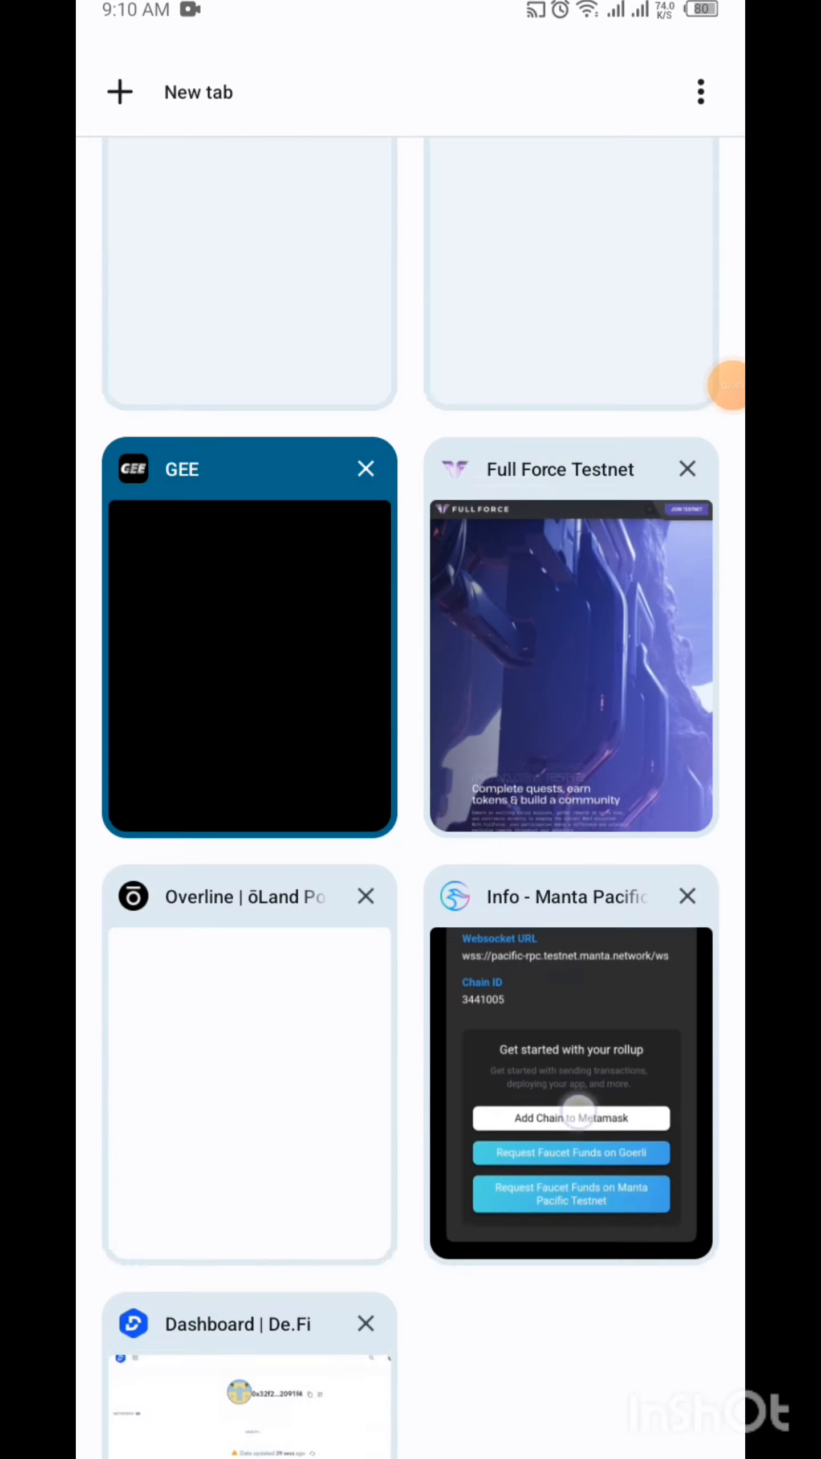
pyautogui.scroll(-3)
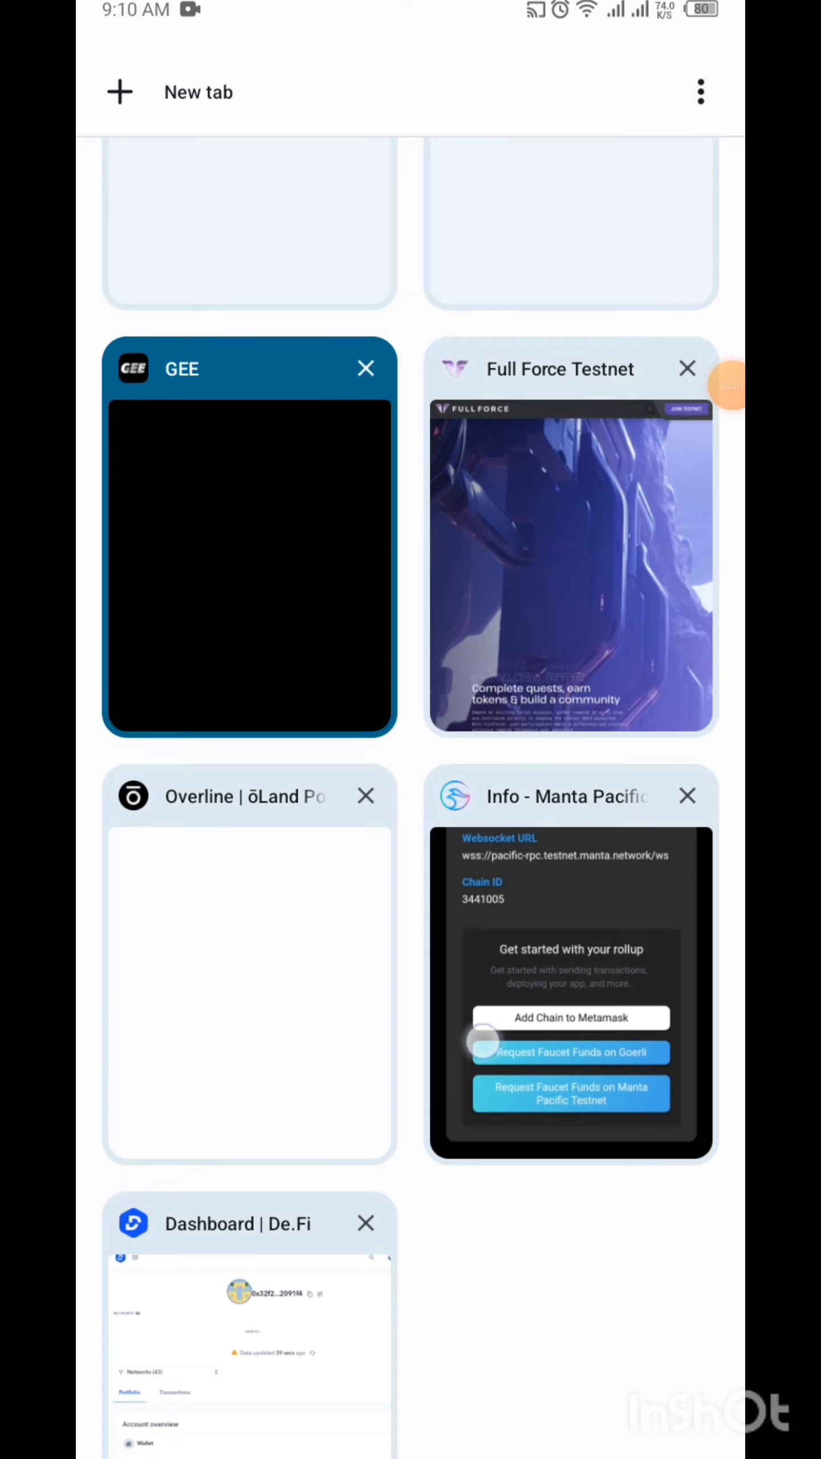
pyautogui.click(248, 539)
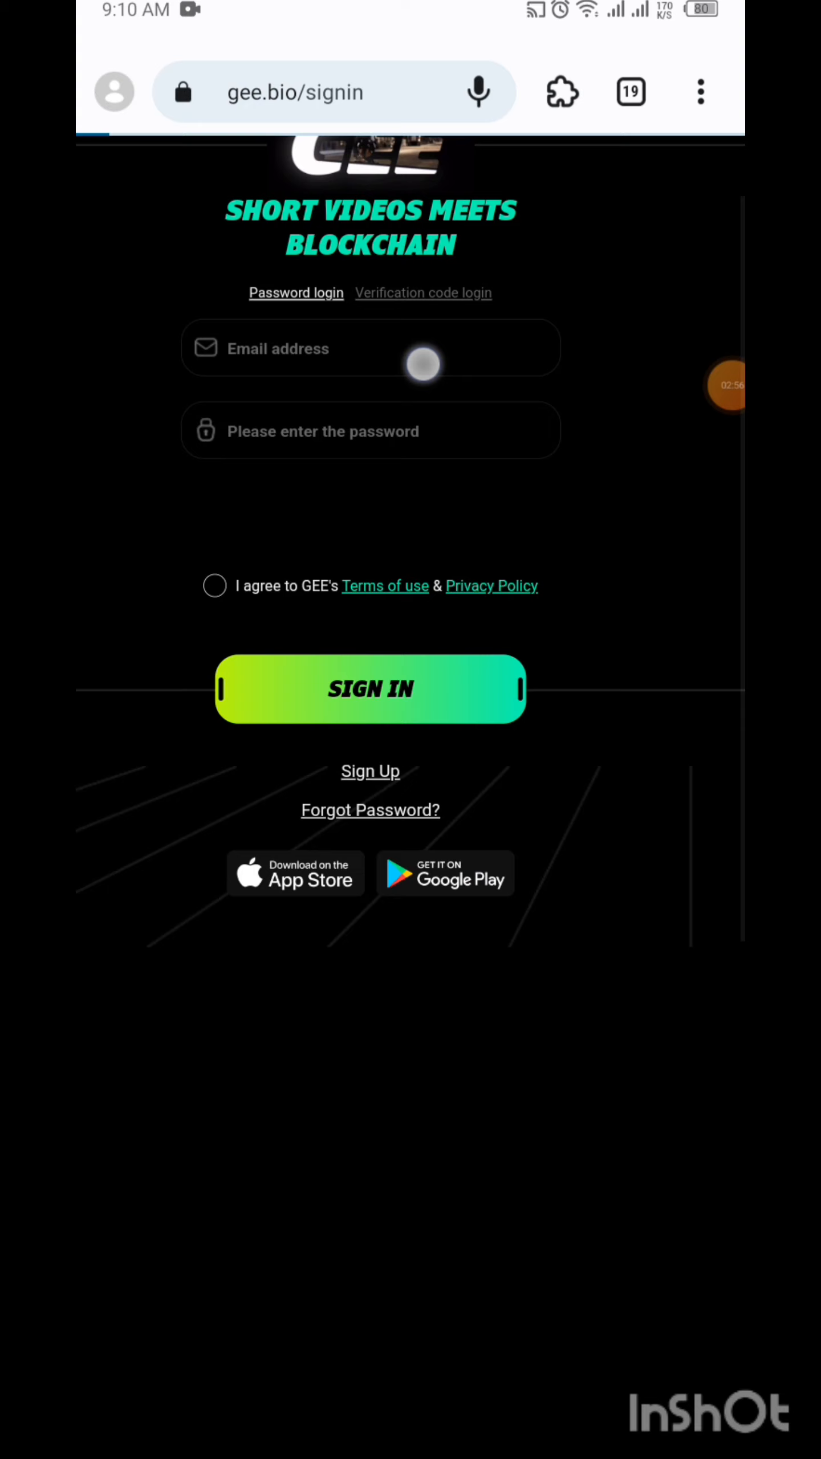
# - Sign in to gee.bio with saved credentials, passing the captcha and accepting the terms
pyautogui.click(369, 688)
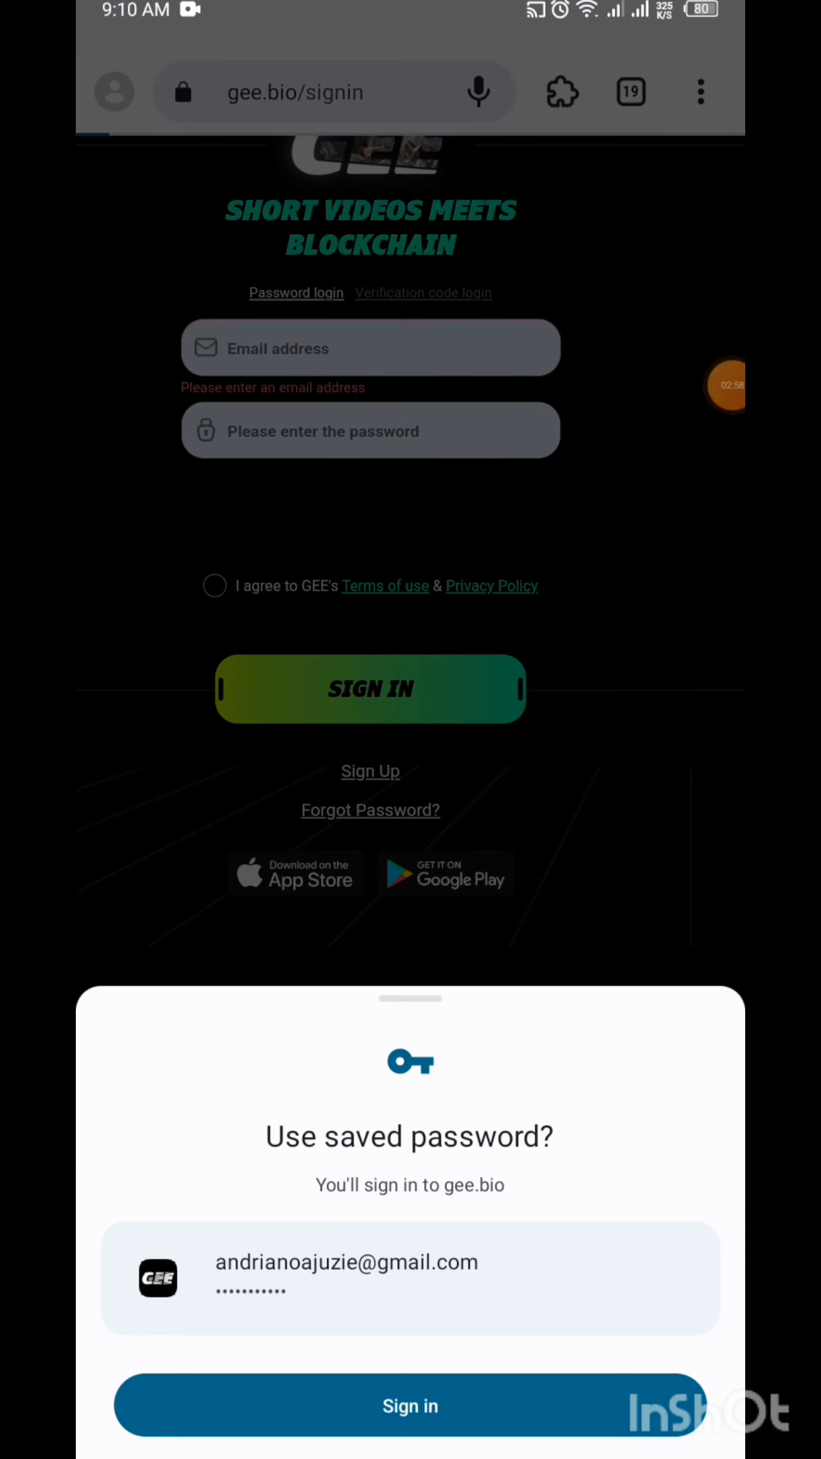
pyautogui.click(410, 1407)
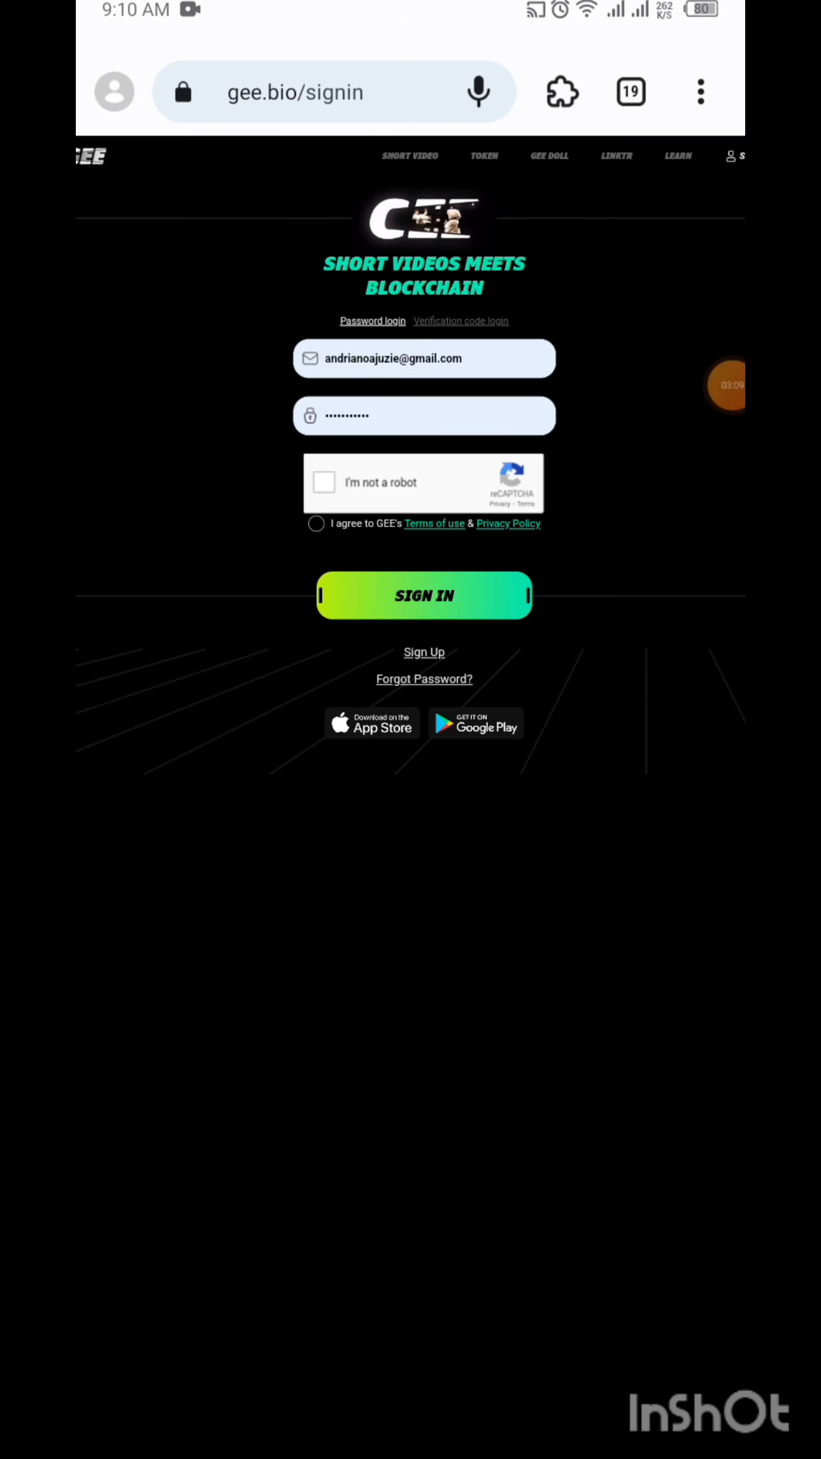
pyautogui.click(323, 482)
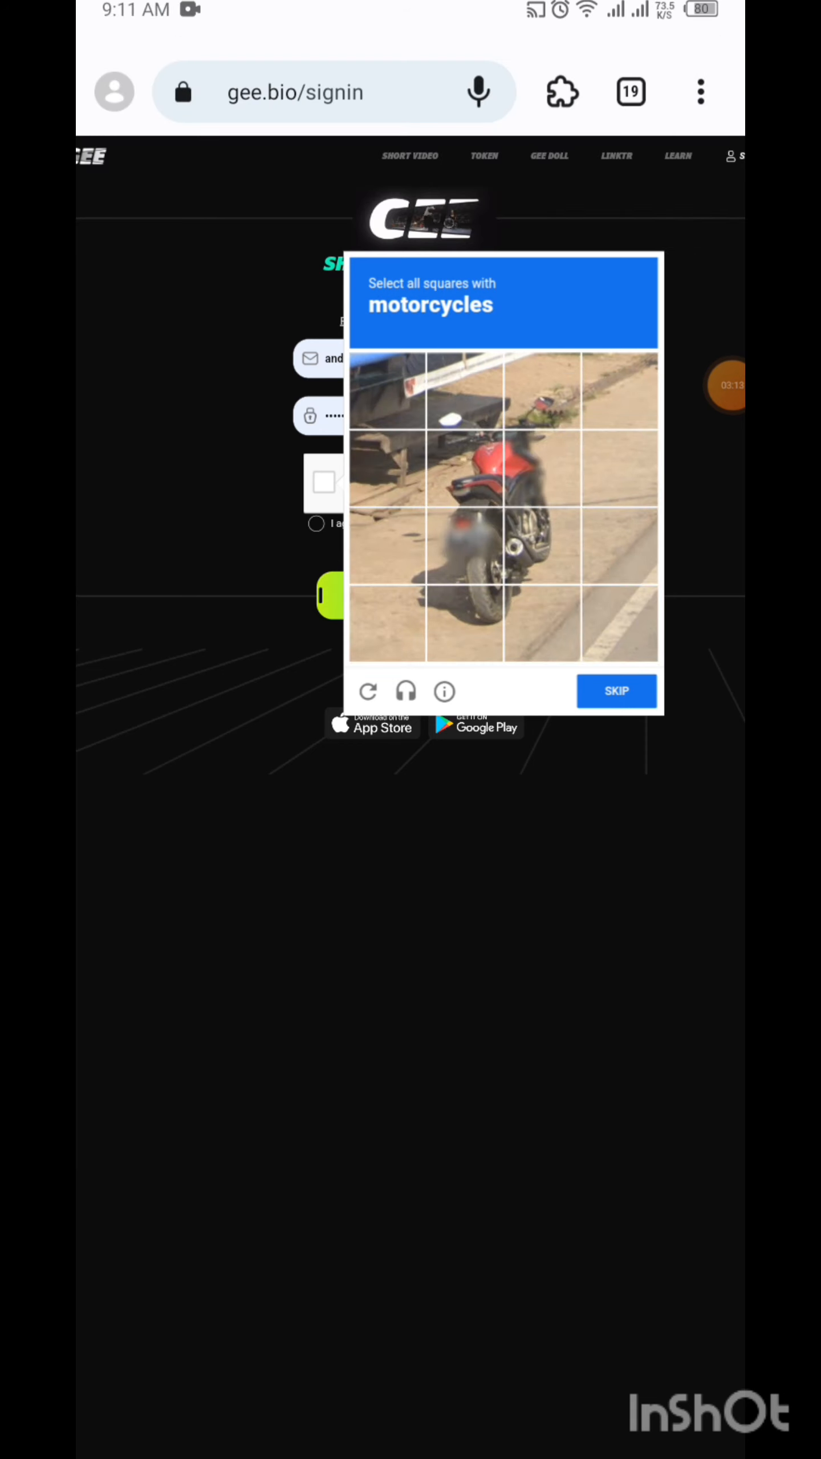
pyautogui.click(707, 385)
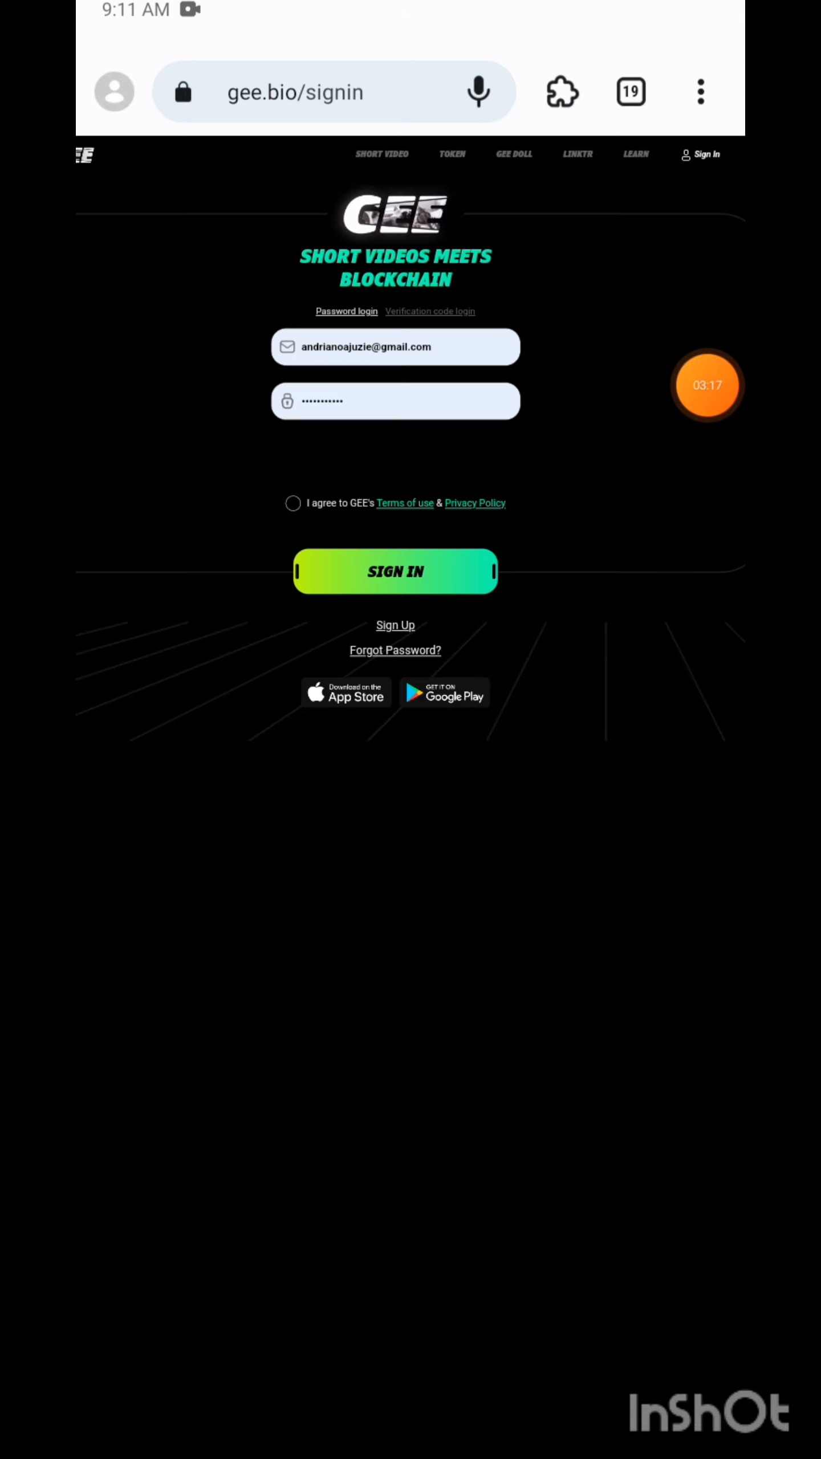
pyautogui.click(293, 504)
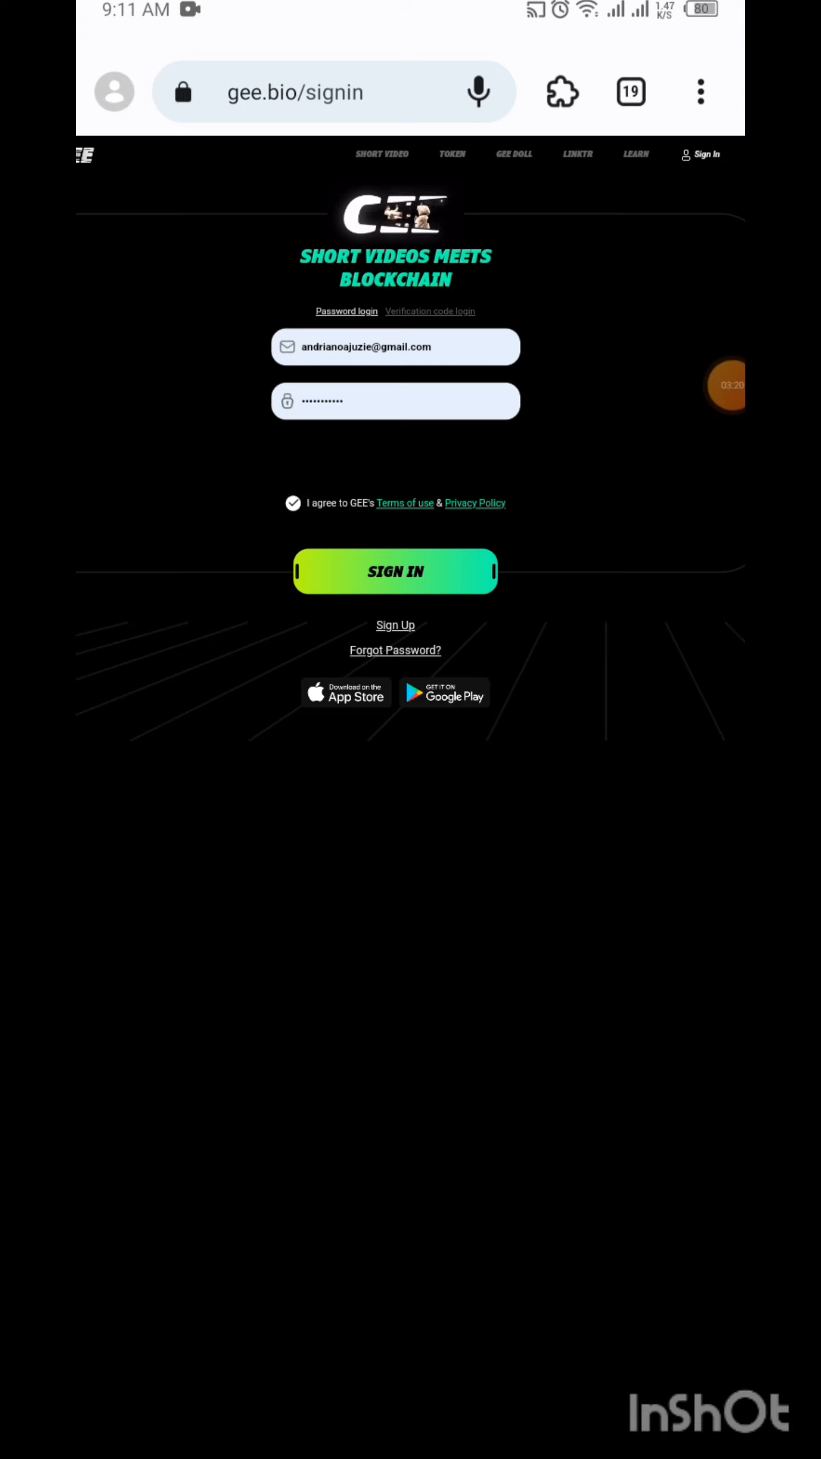
pyautogui.click(394, 570)
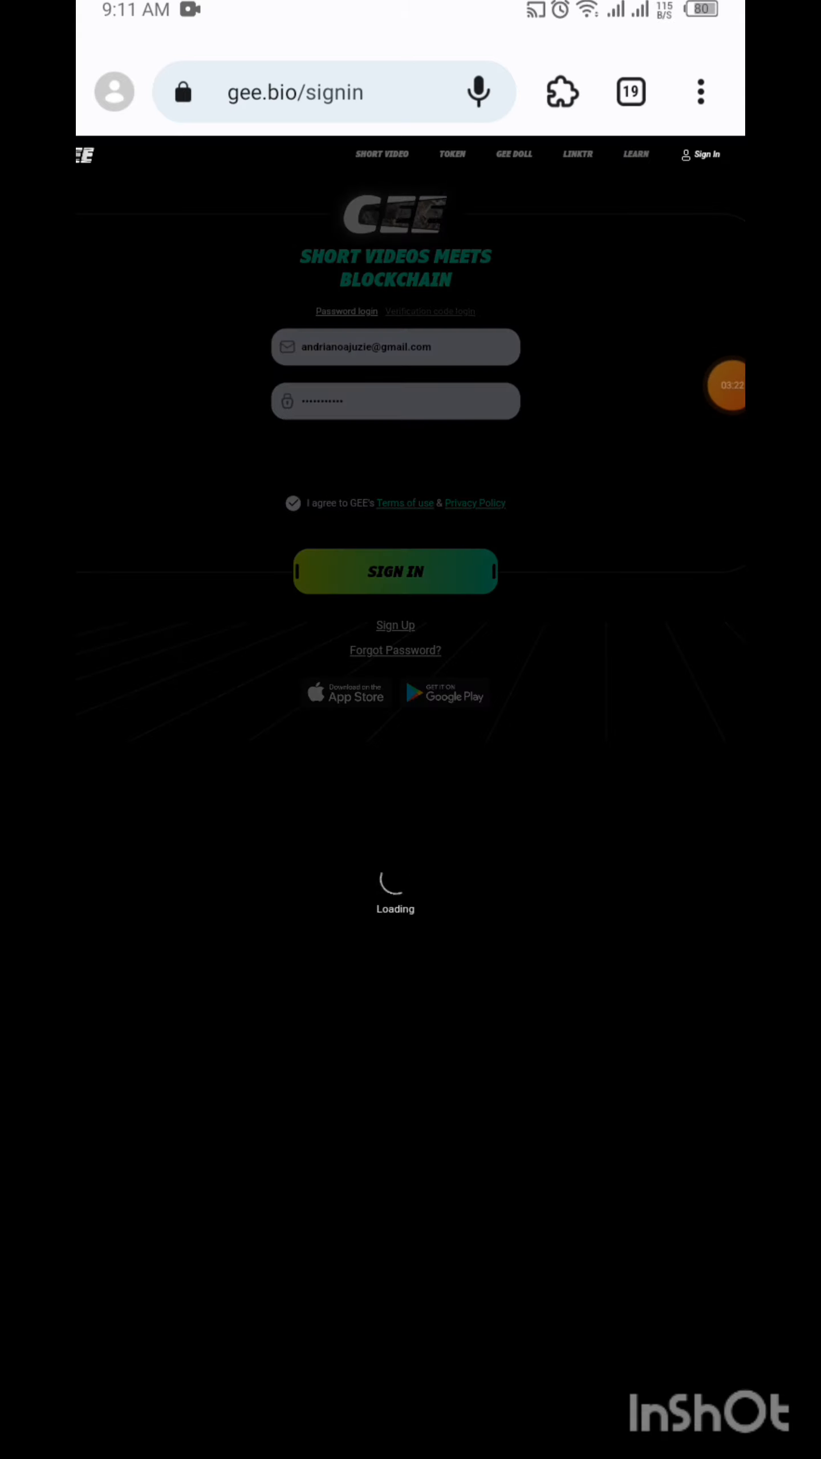
pyautogui.click(394, 571)
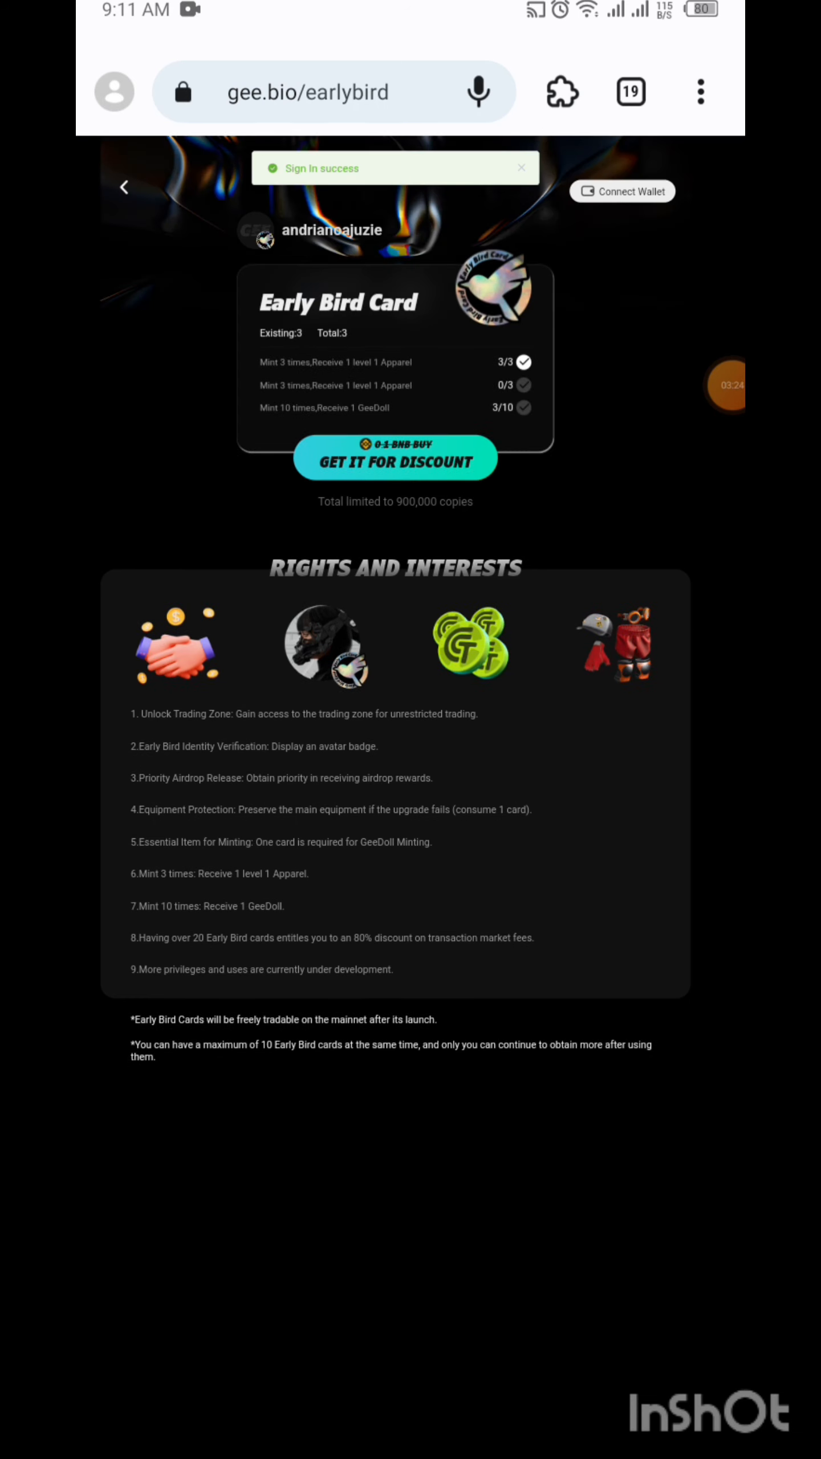
# - Connect the wallet and mint a discounted Early Bird Card, confirming payment in MetaMask
pyautogui.click(727, 384)
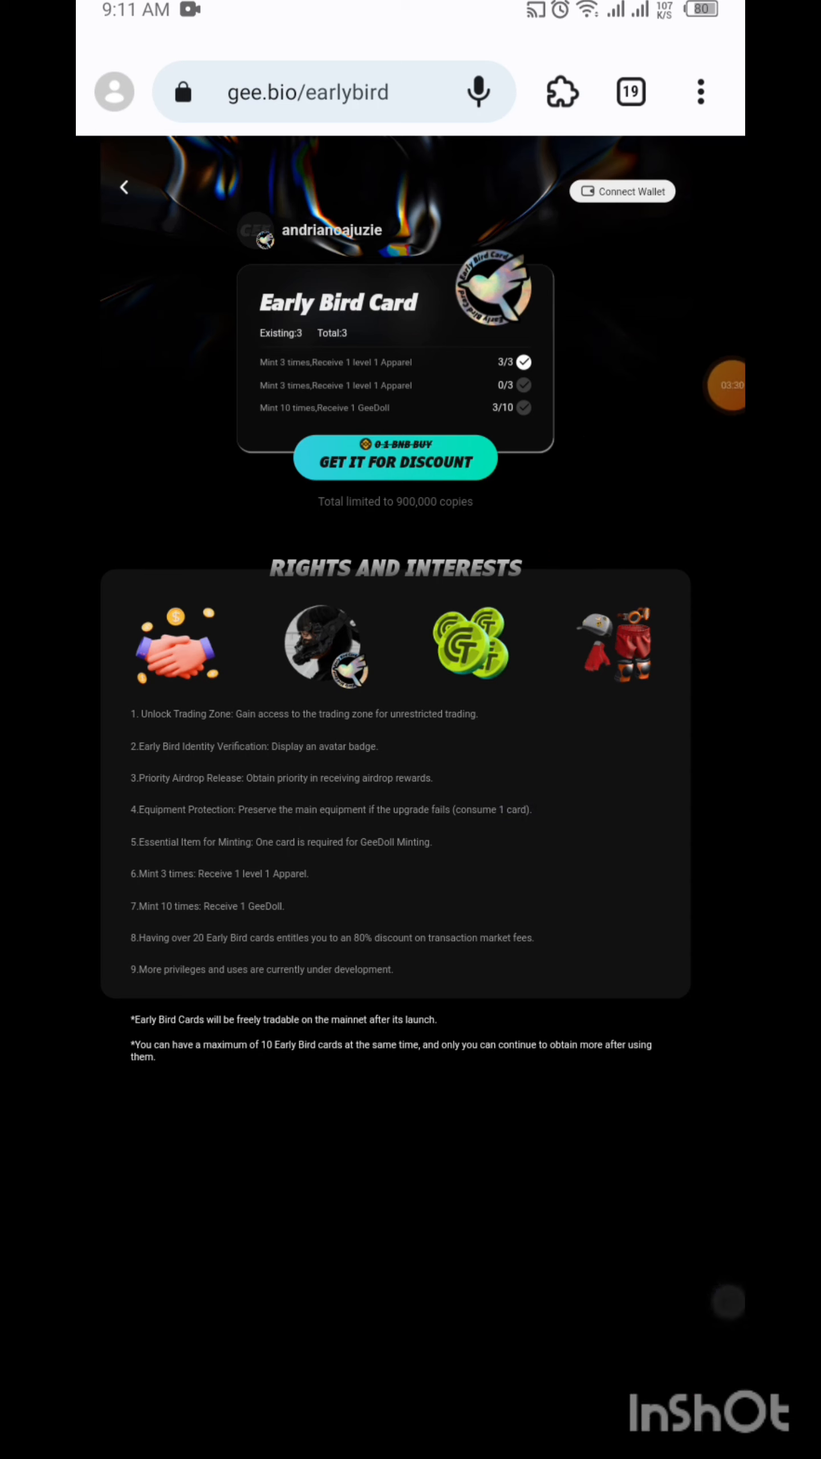
pyautogui.click(622, 191)
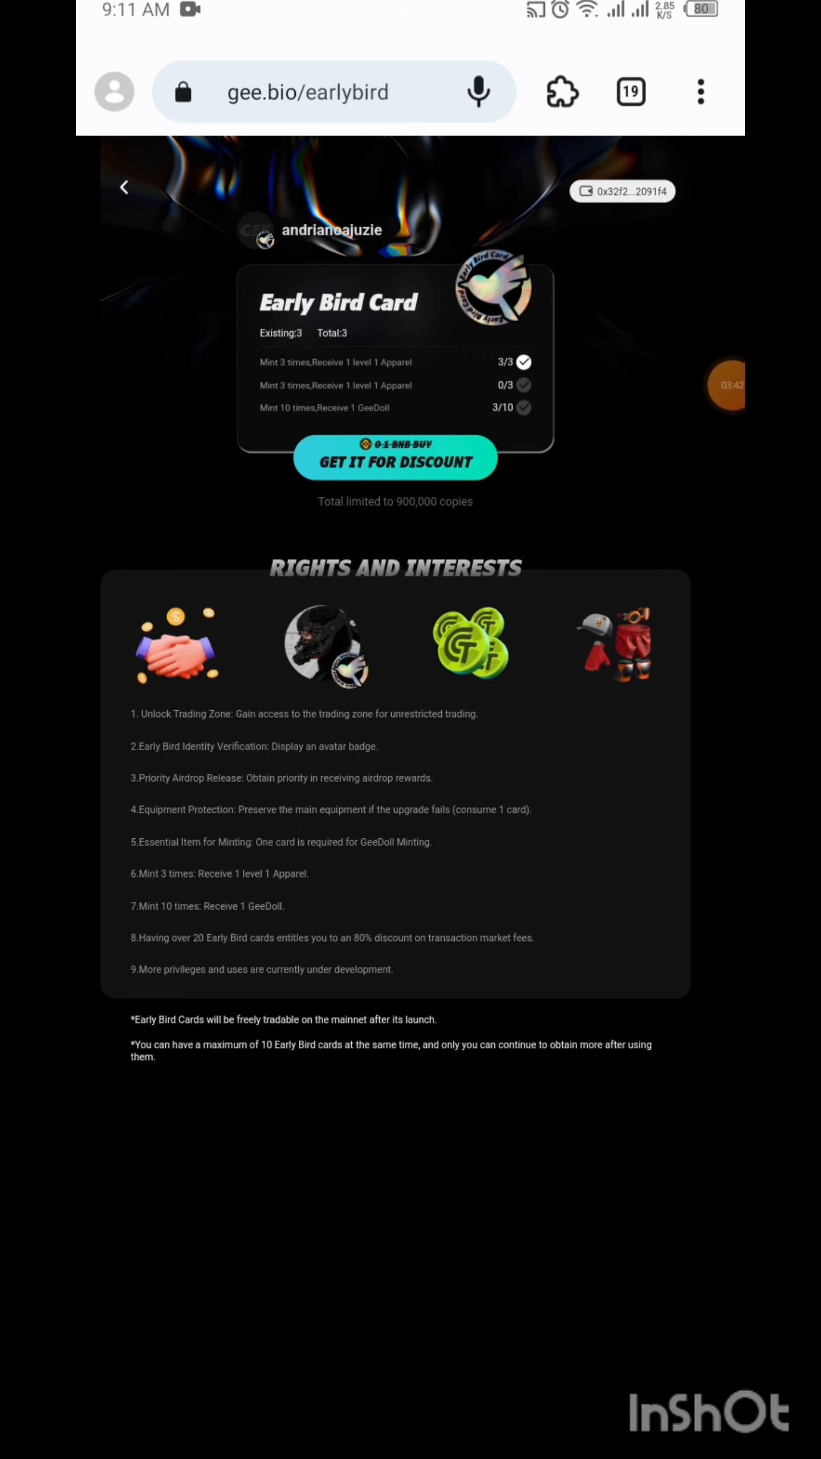
pyautogui.click(395, 458)
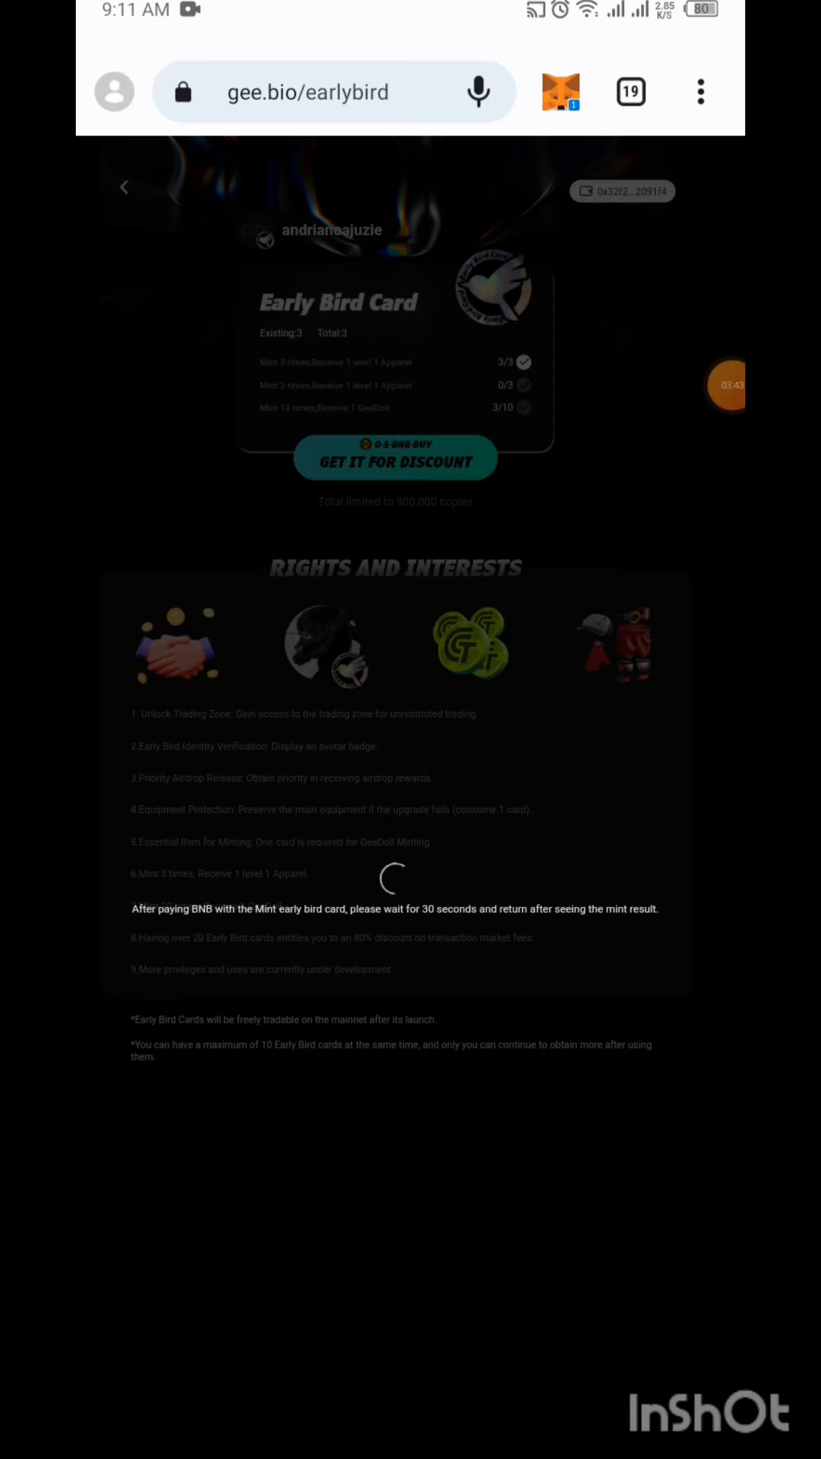
pyautogui.click(560, 91)
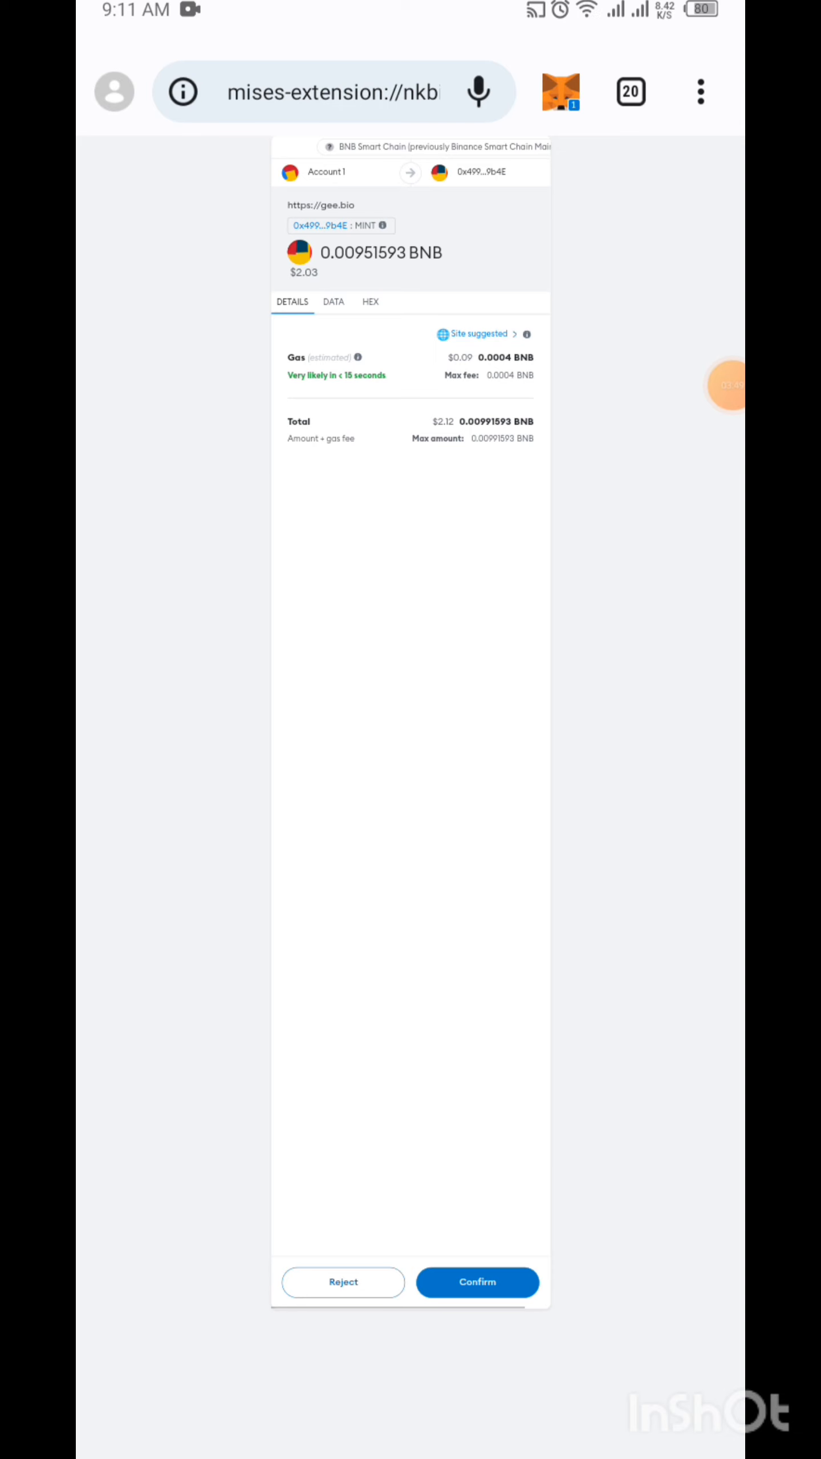
pyautogui.click(476, 1282)
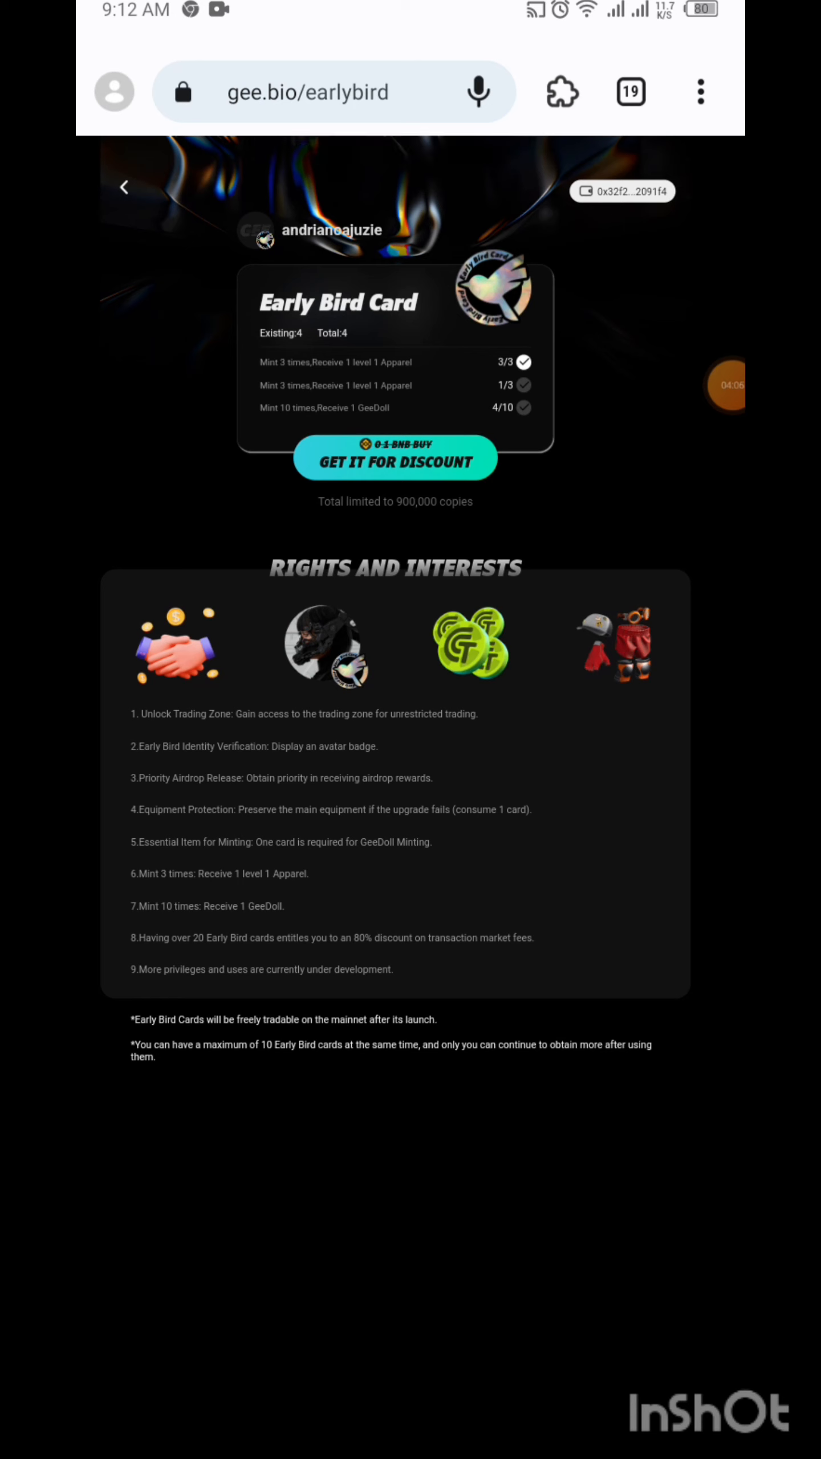
# - Return to the Trading area's Level 1 apparel listings starting at 1.9
pyautogui.click(706, 385)
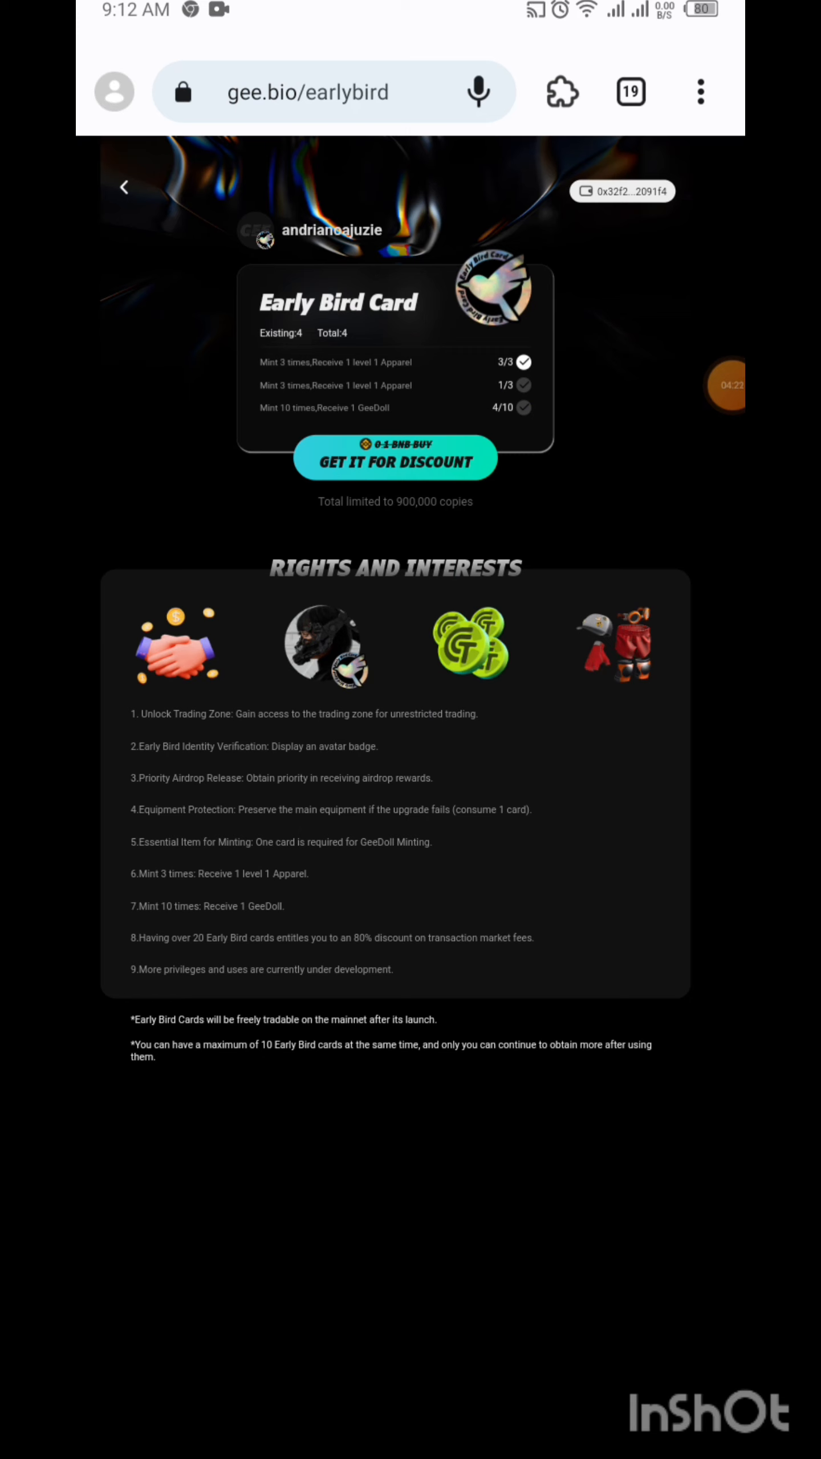
pyautogui.click(706, 386)
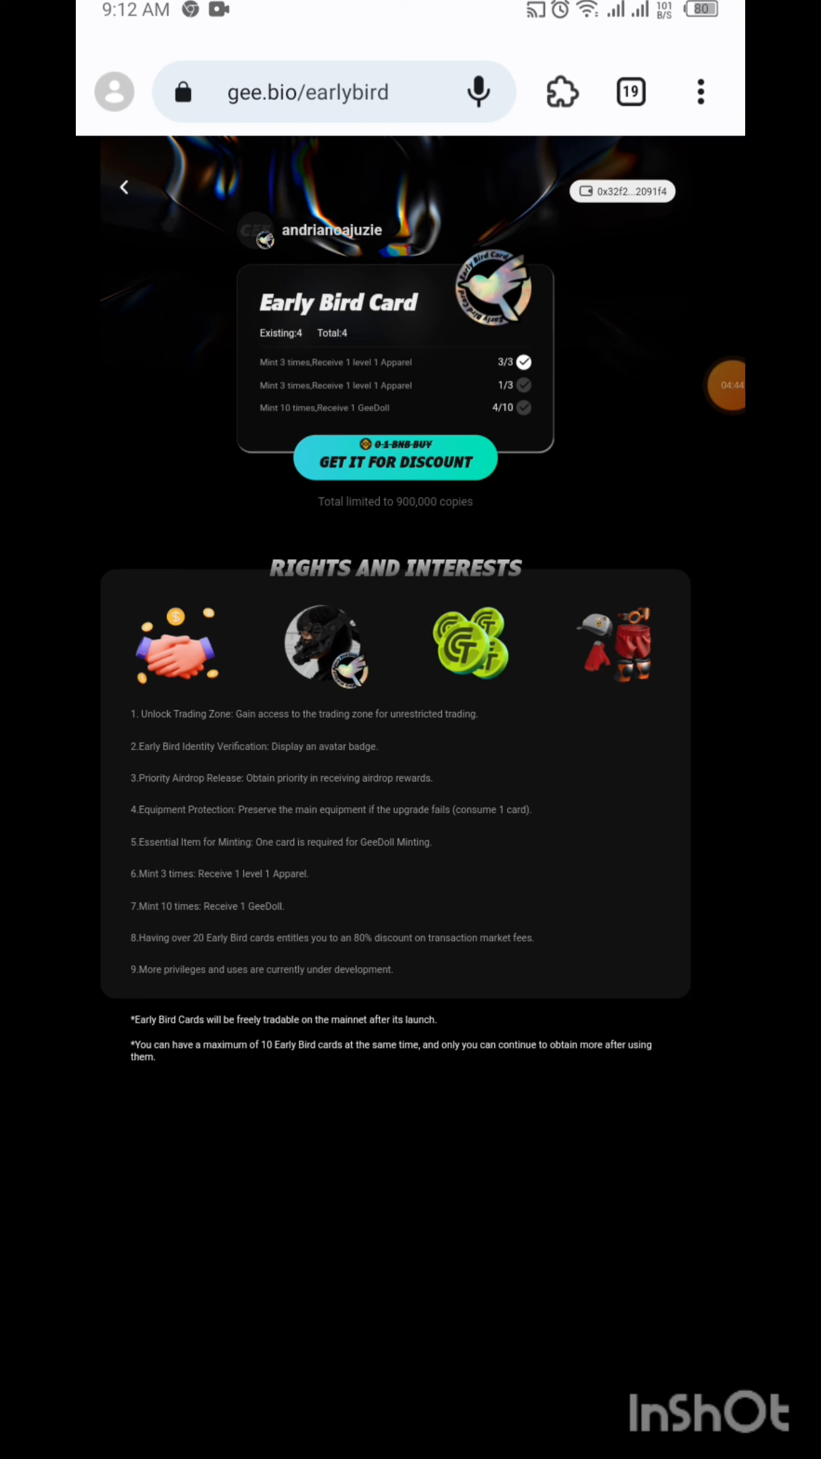
pyautogui.click(706, 385)
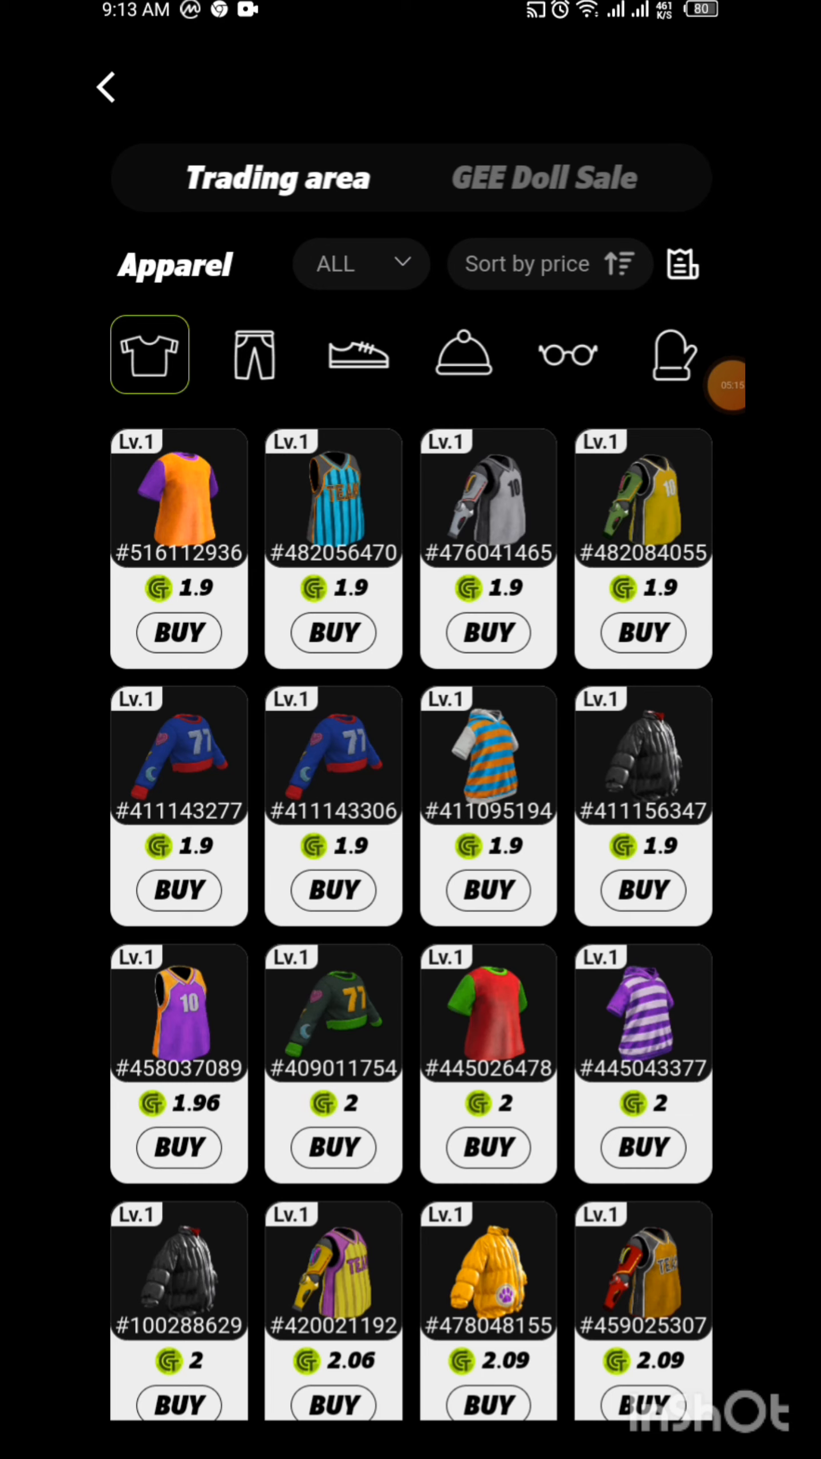
# - Open the profile page showing 50 popularity, no followers and no published videos
pyautogui.click(544, 176)
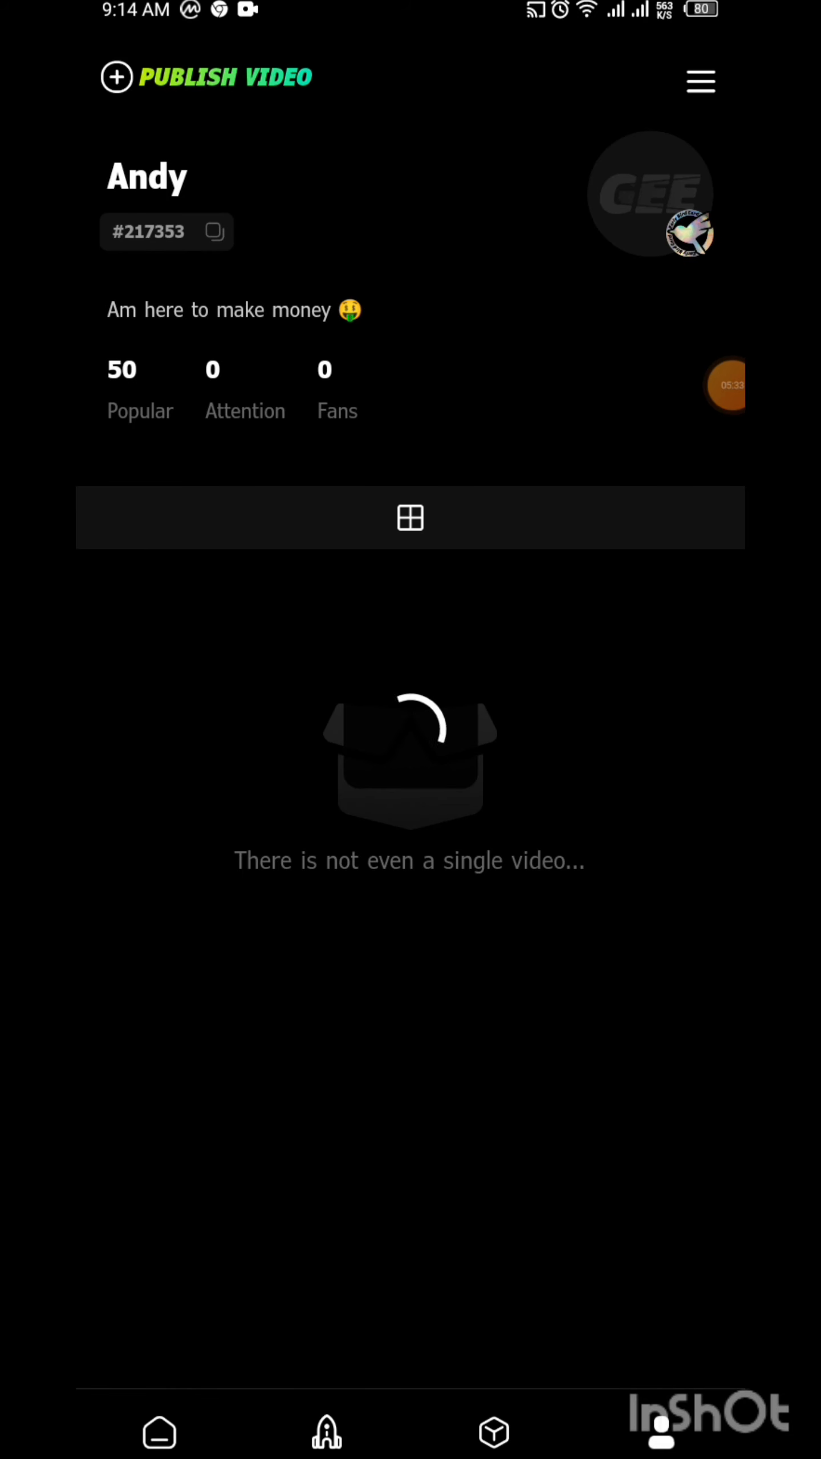
# - Browse the backpack's owned hats, glasses and gloves, ending on the three owned tops
pyautogui.click(493, 1431)
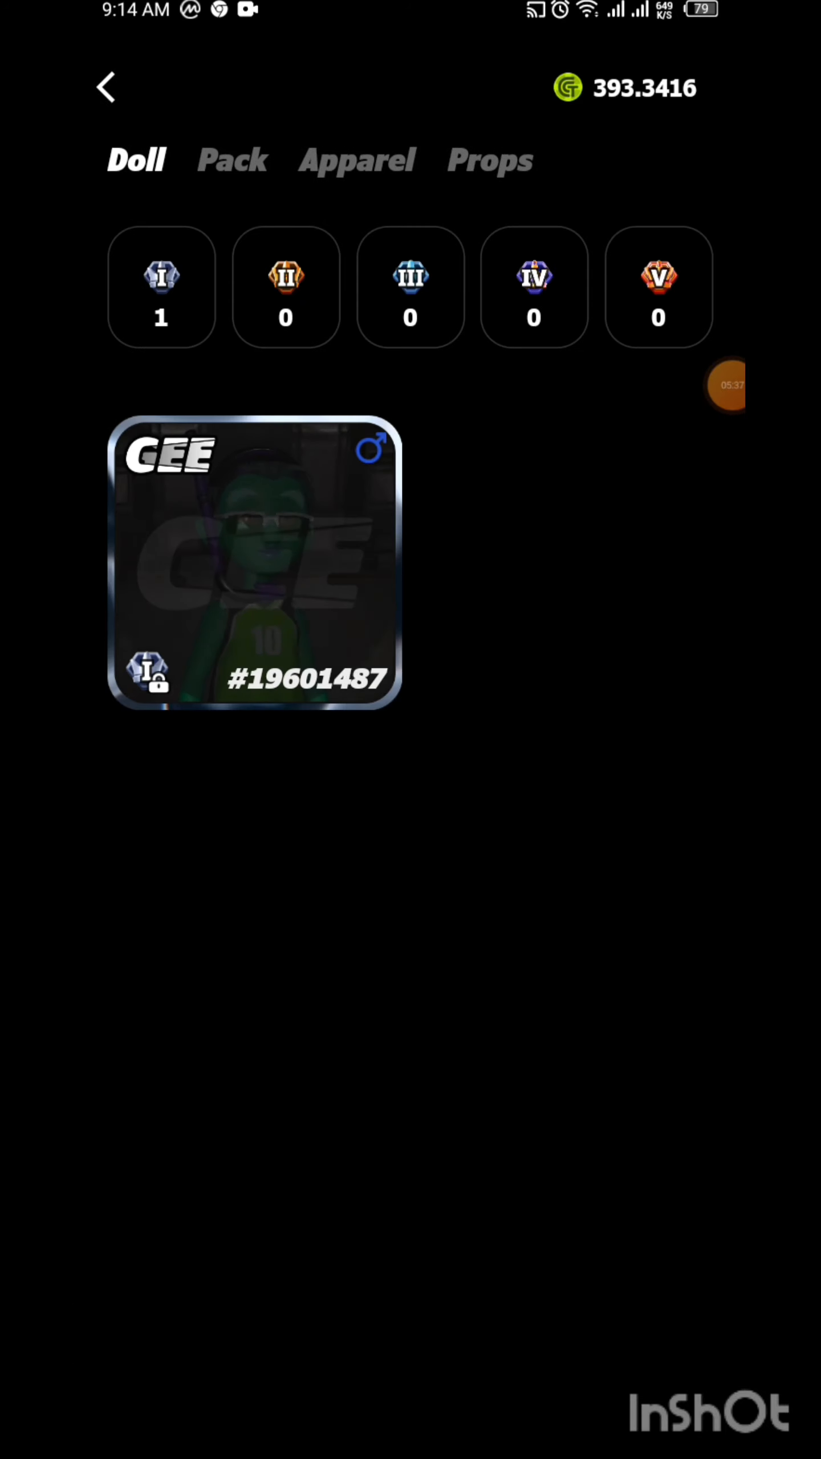
pyautogui.click(356, 161)
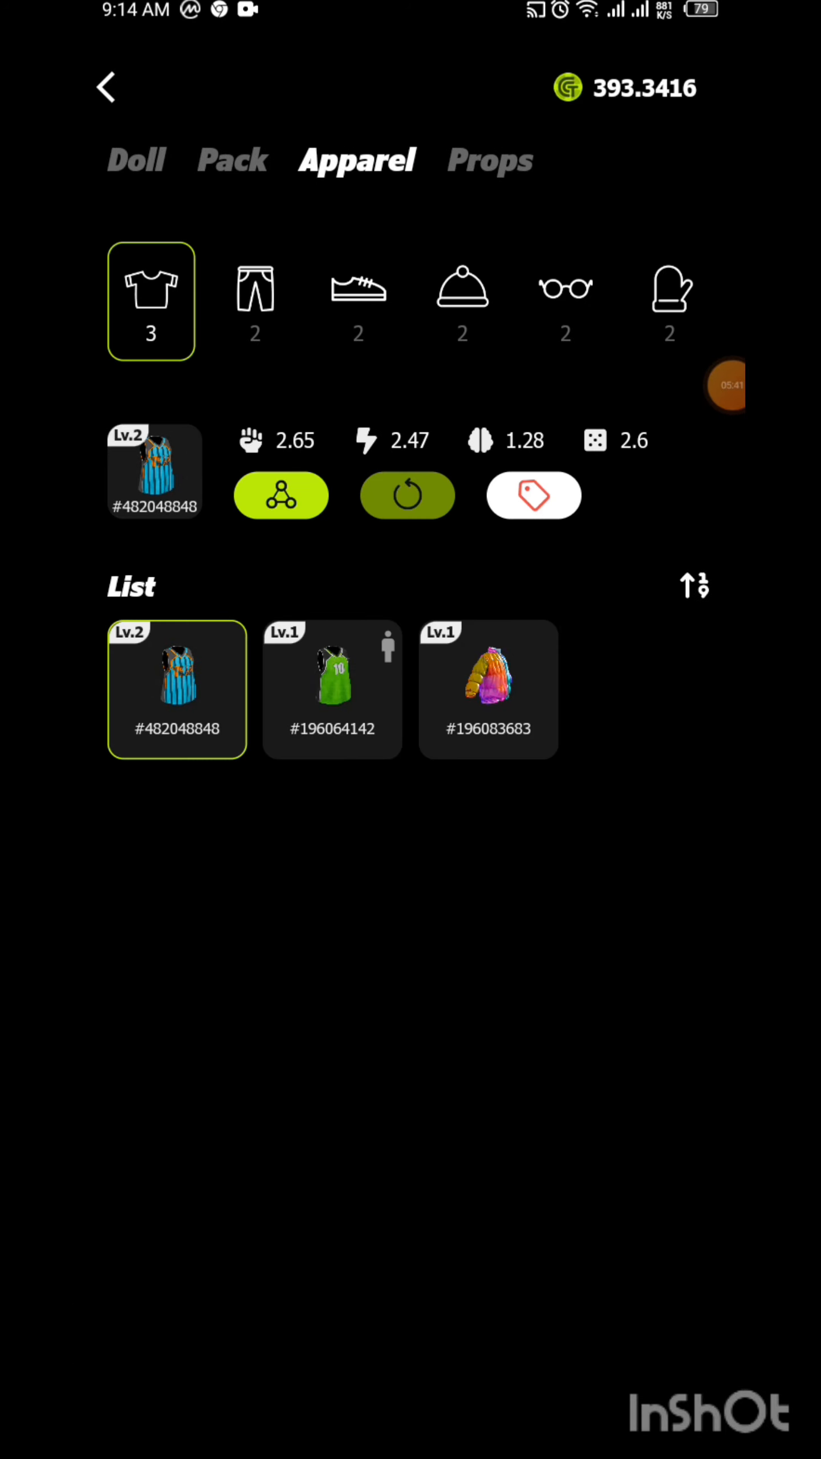
pyautogui.click(462, 300)
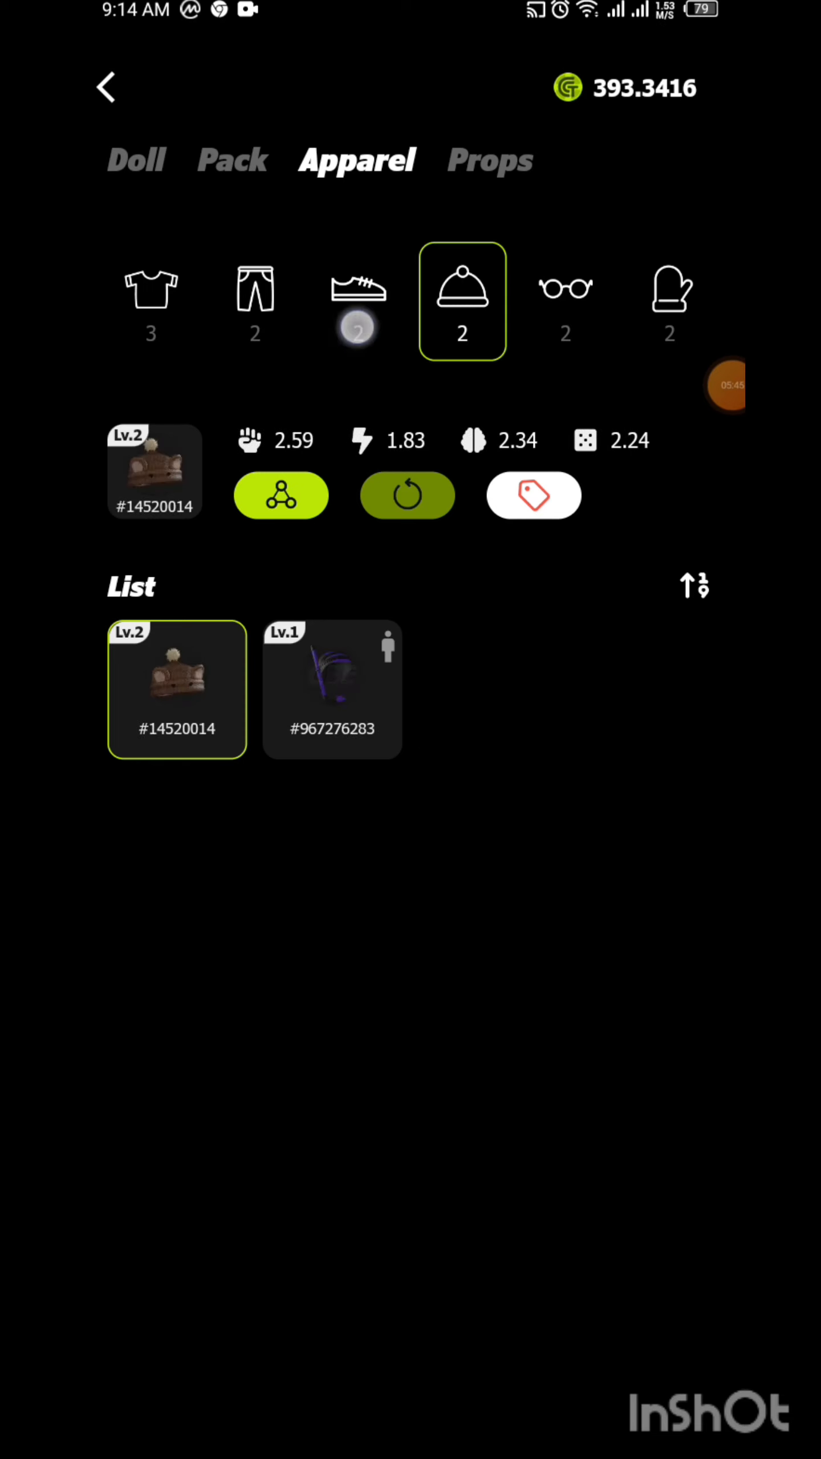
pyautogui.click(564, 300)
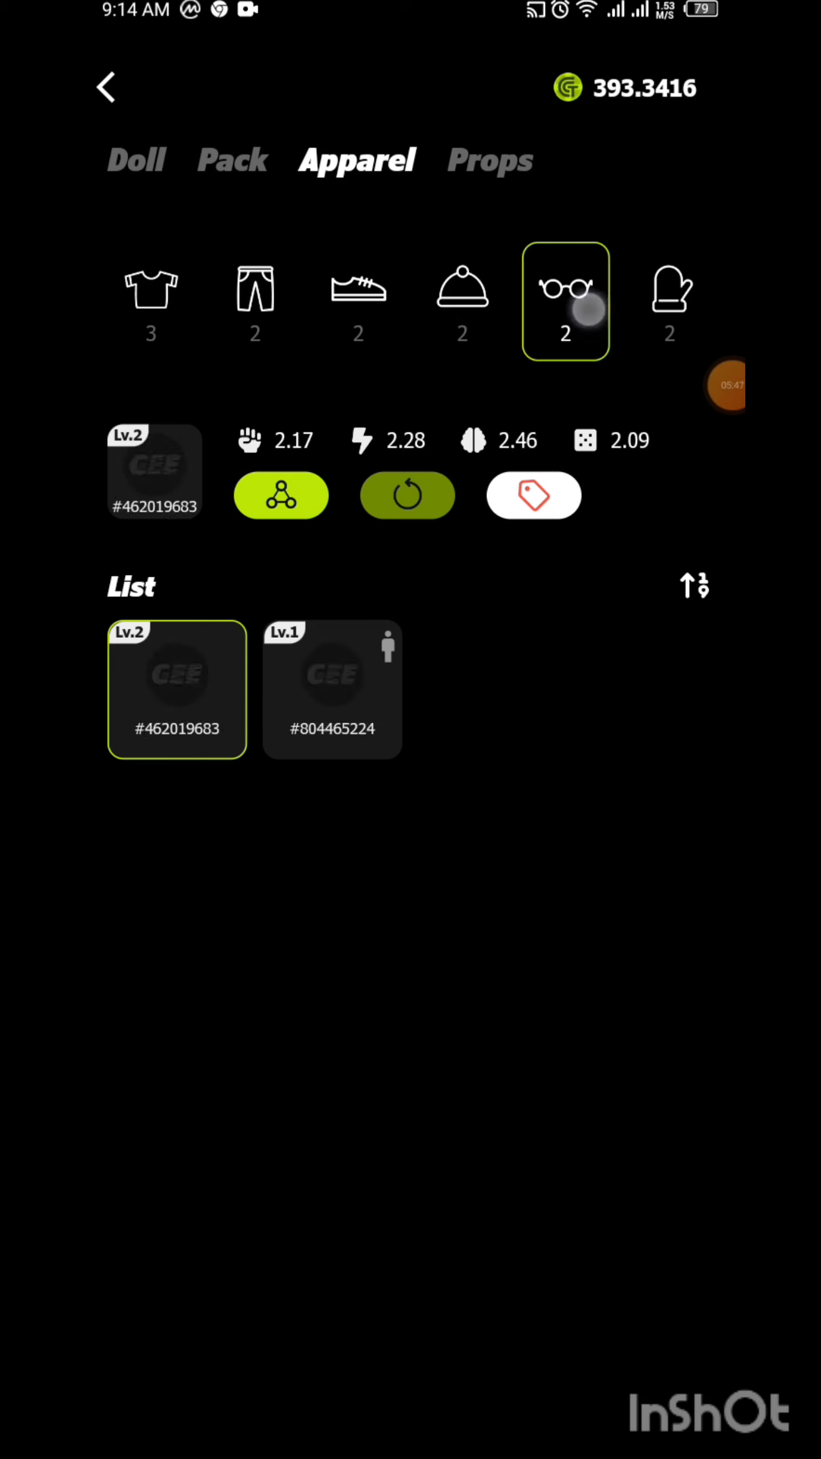
pyautogui.click(669, 300)
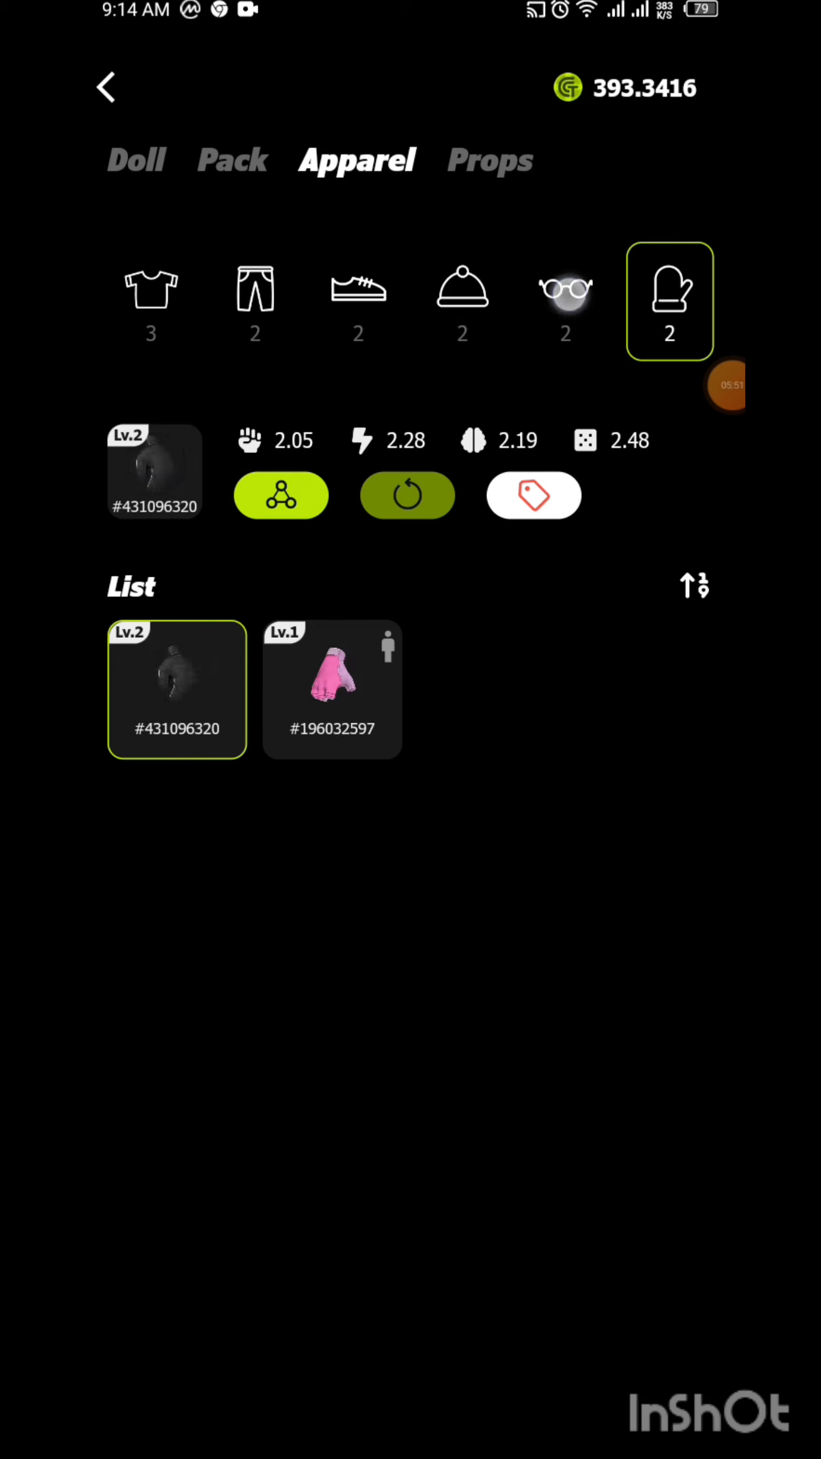
pyautogui.click(151, 300)
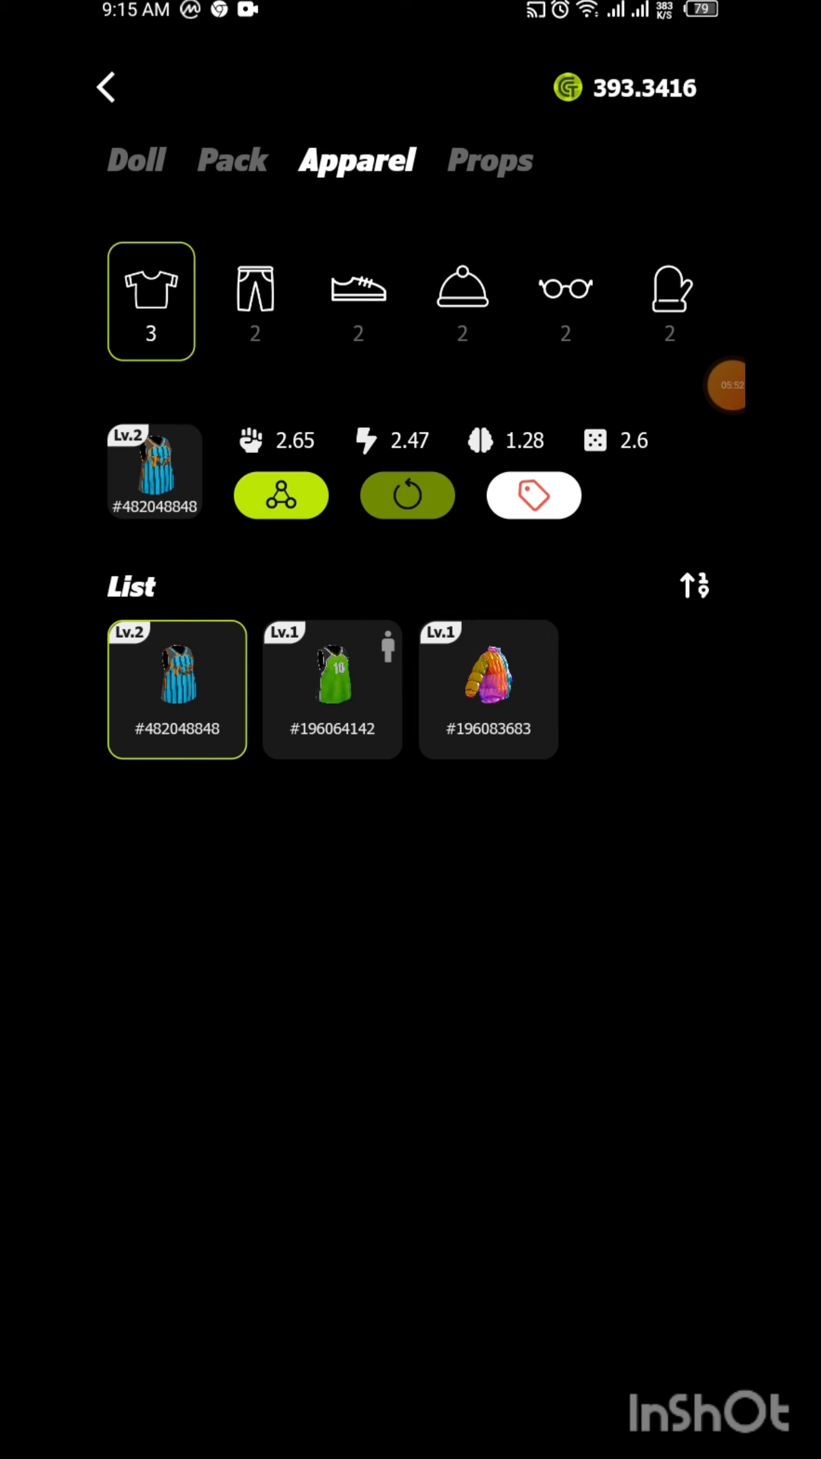